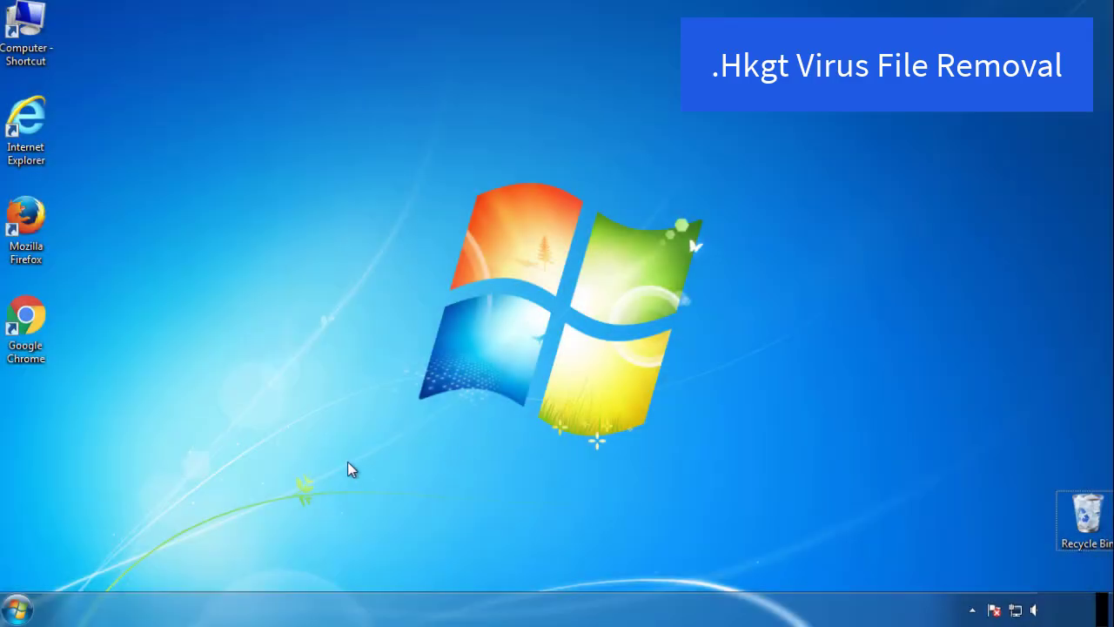
Enable Minimal safe boot on msconfig's Boot tab, then restart into Safe Mode
{"action": "left_click", "coordinate": [19, 605]}
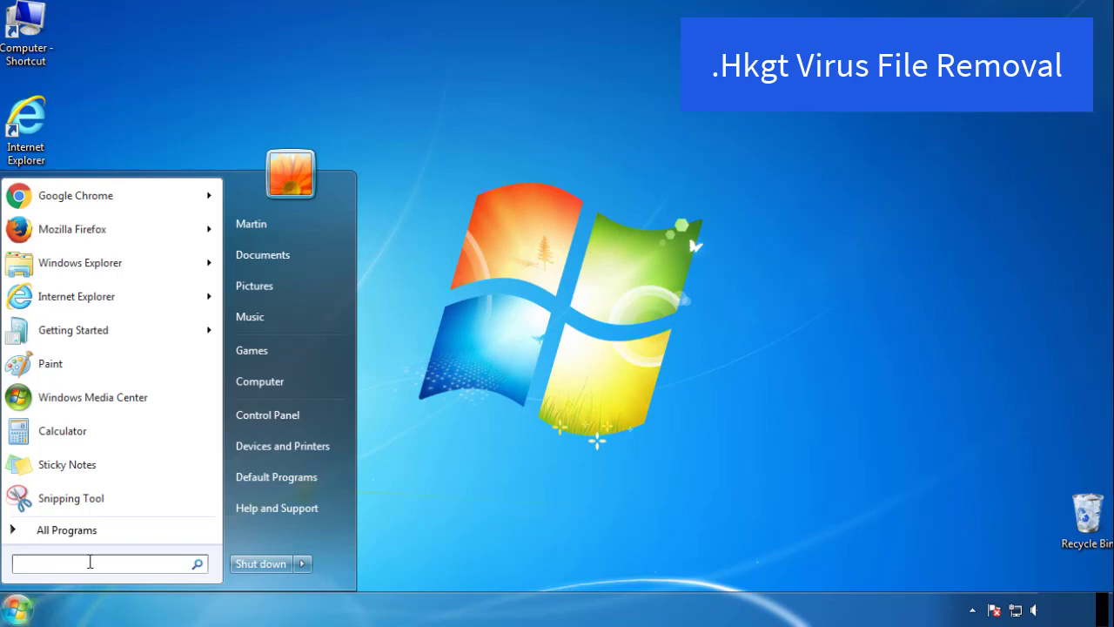
{"action": "type", "text": "mscon"}
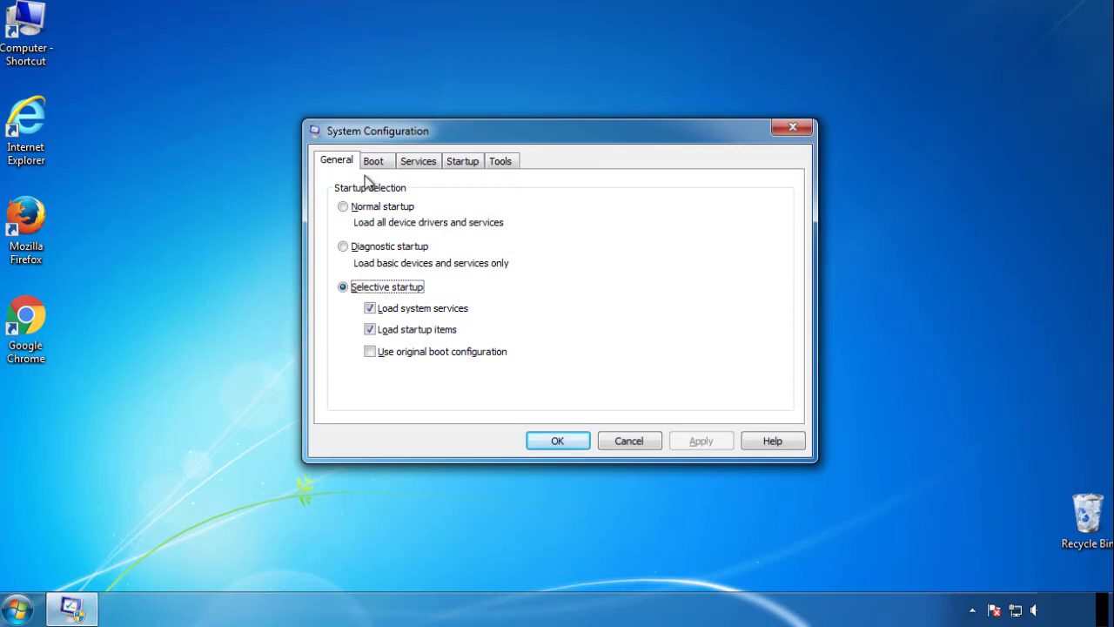
{"action": "left_click", "coordinate": [375, 160]}
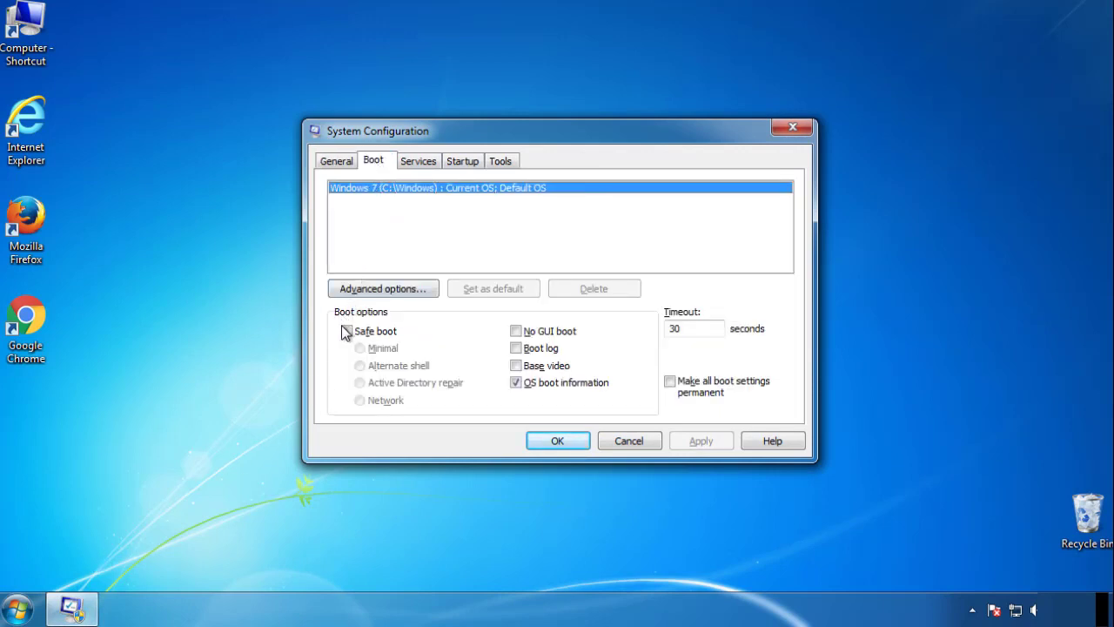
{"action": "left_click", "coordinate": [349, 331]}
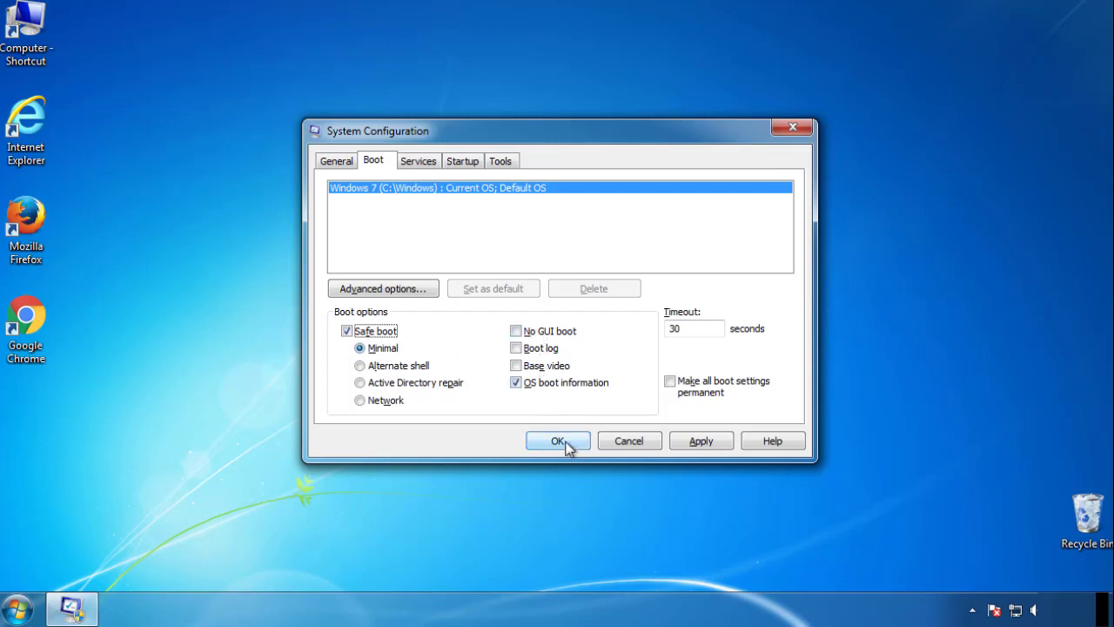
{"action": "left_click", "coordinate": [556, 440]}
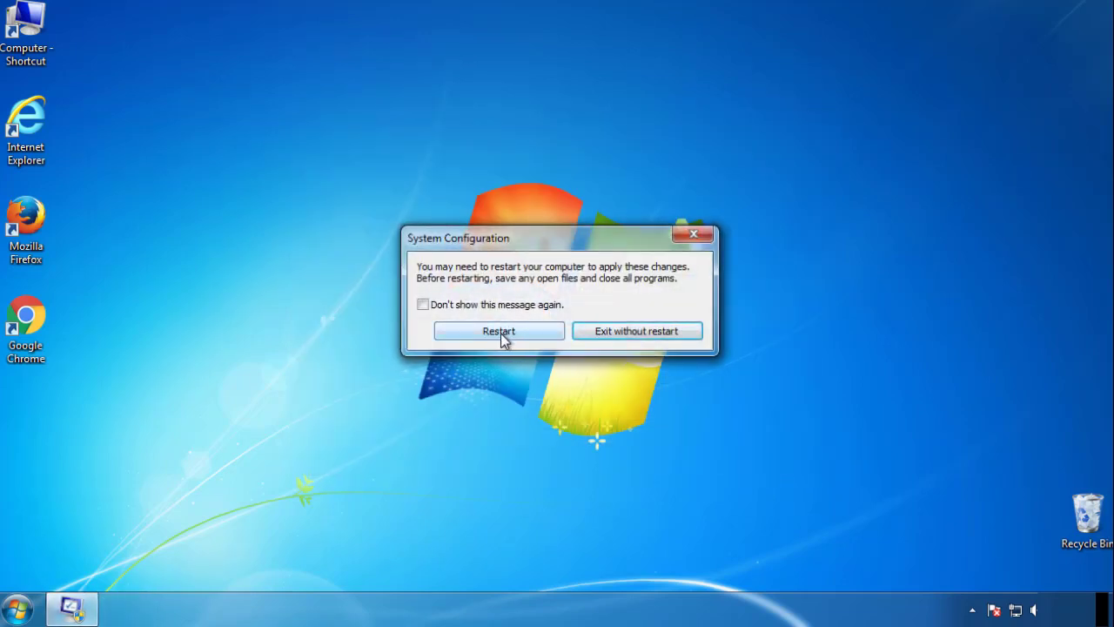
{"action": "left_click", "coordinate": [497, 331]}
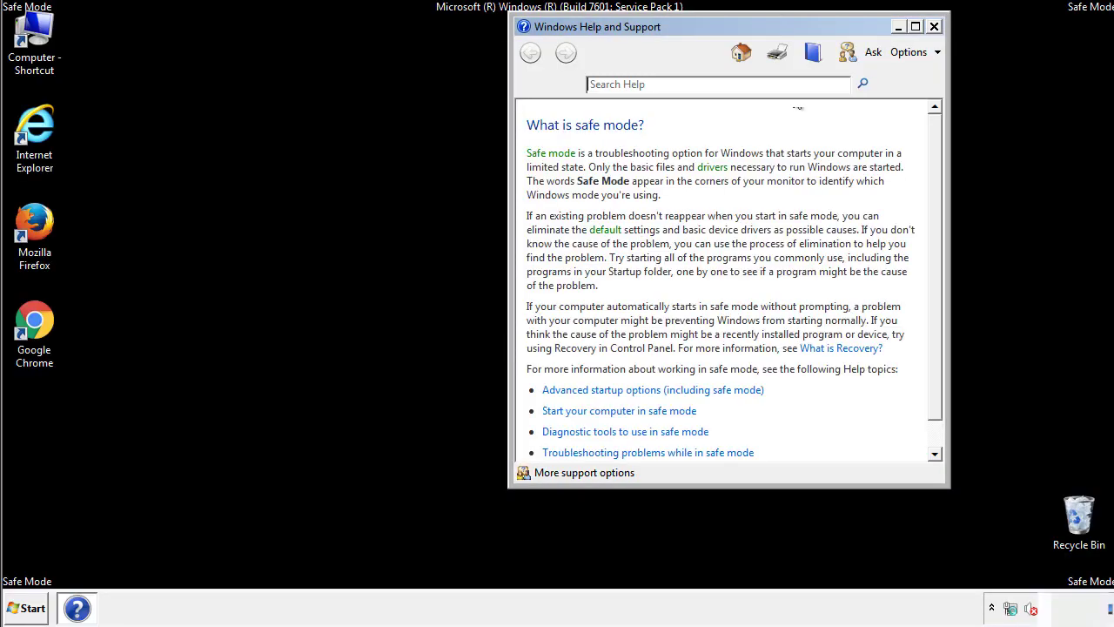
Close Windows Help, then open Control Panel's Folder Options and view its View settings
{"action": "left_click", "coordinate": [937, 24]}
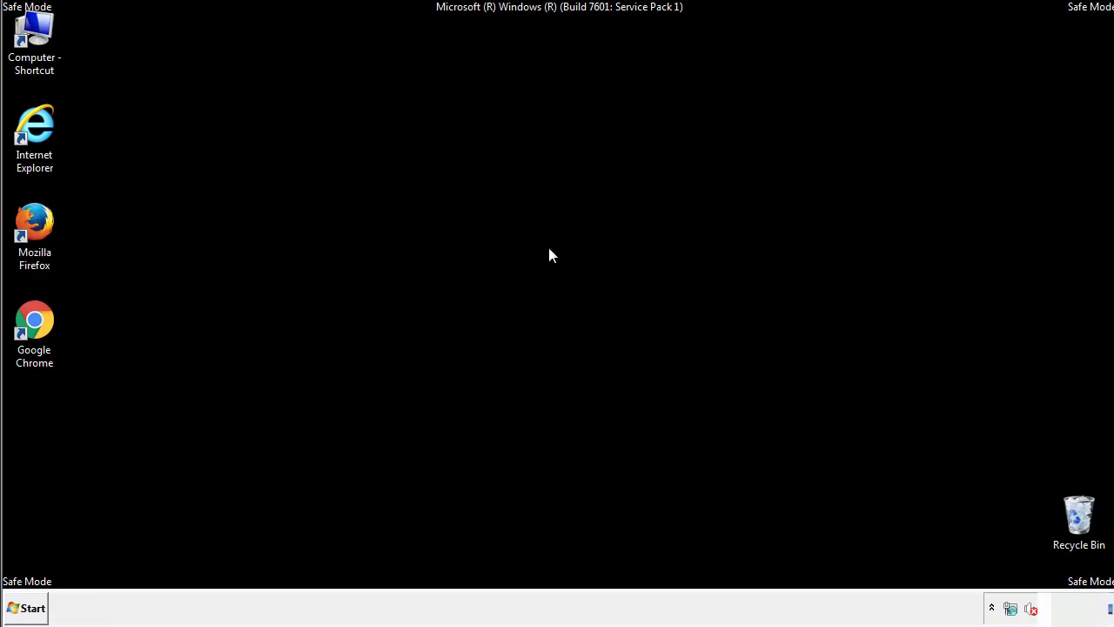
{"action": "left_click", "coordinate": [26, 608]}
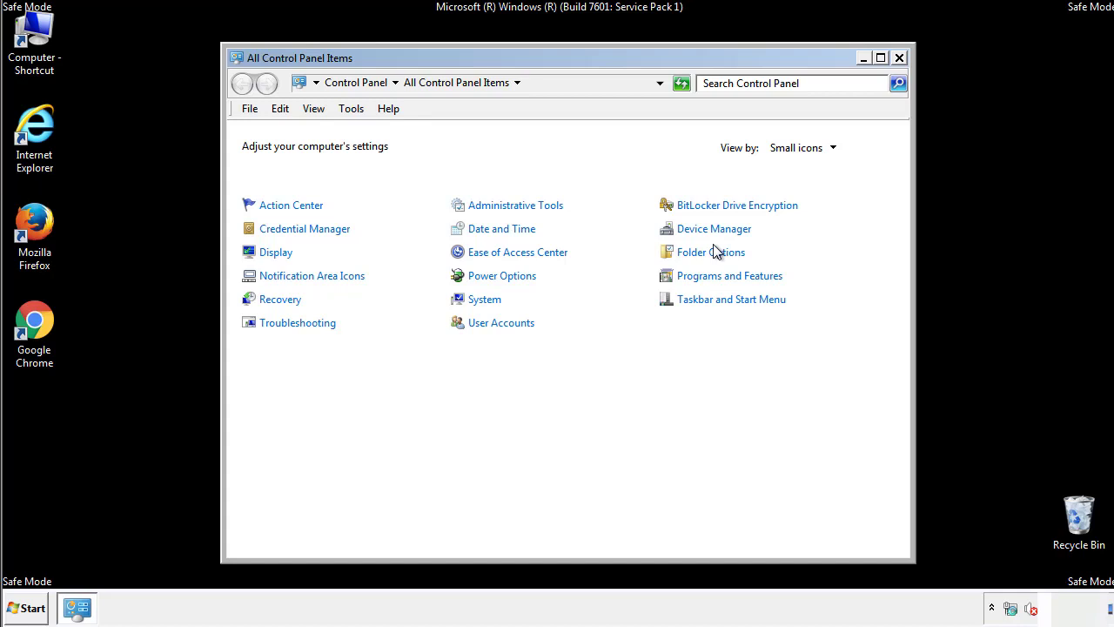
{"action": "left_click", "coordinate": [711, 251]}
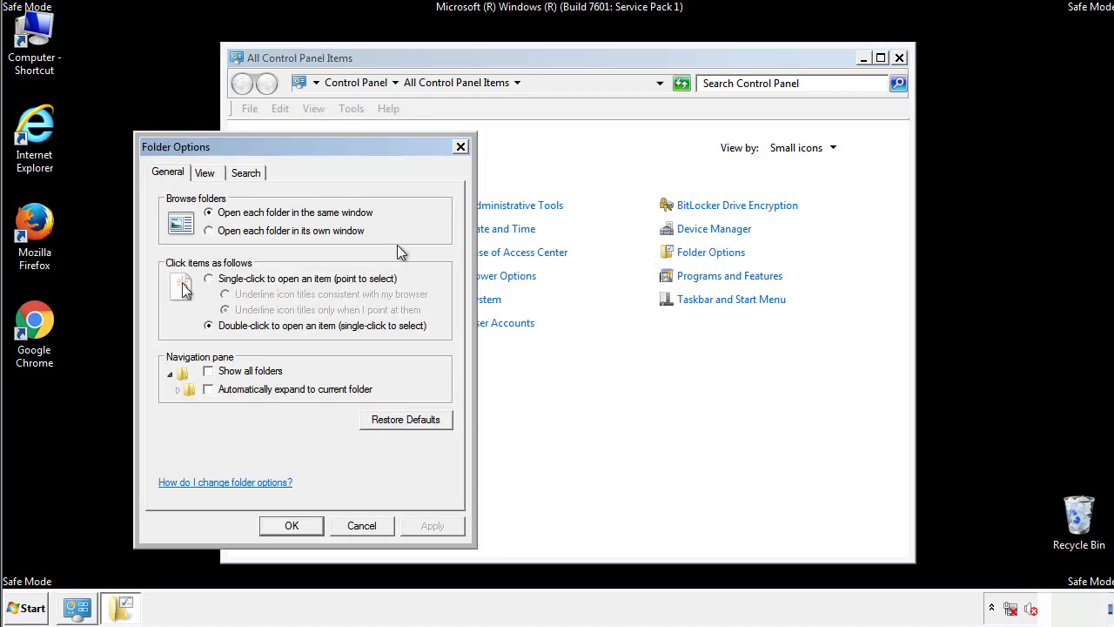
{"action": "left_click", "coordinate": [204, 172]}
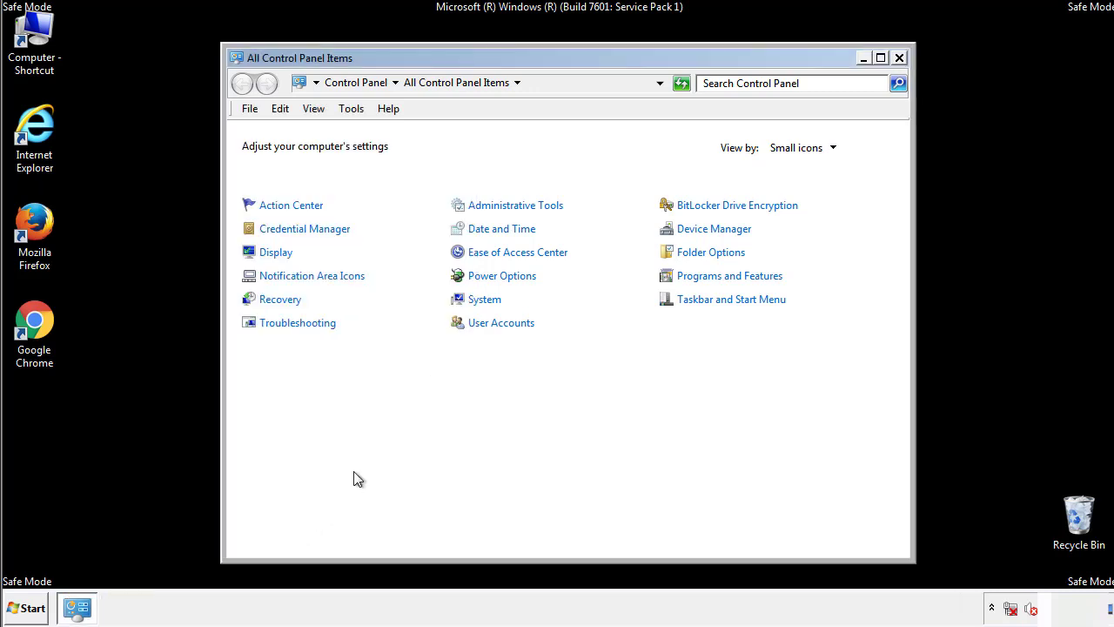
Browse Explorer to C:\Windows\System32\drivers\etc
{"action": "left_click", "coordinate": [899, 55]}
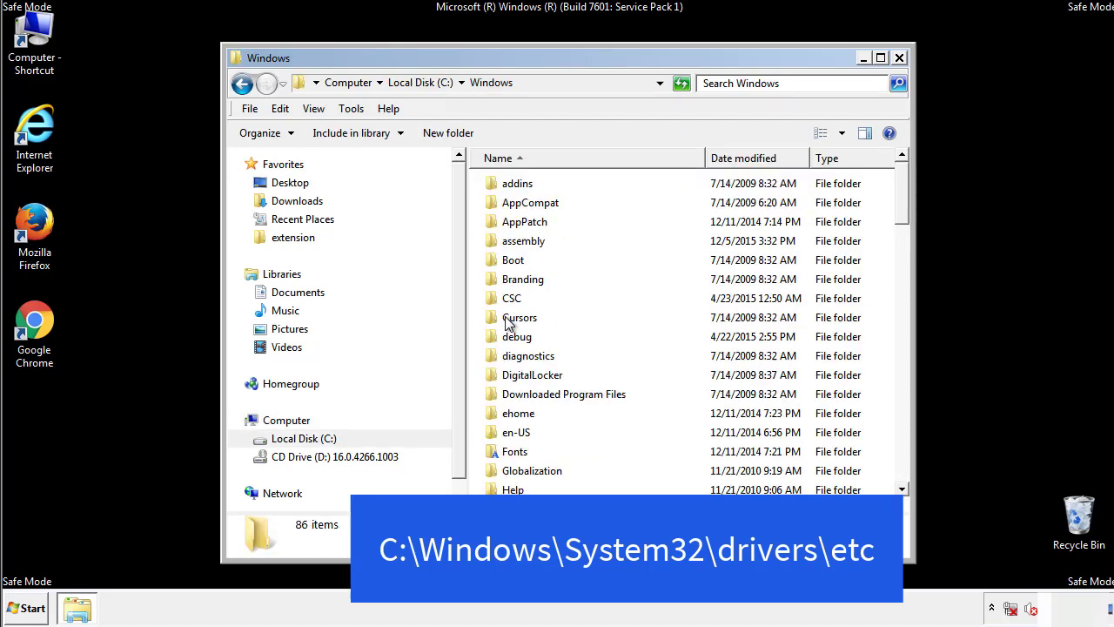
{"action": "scroll", "scroll_direction": "down", "scroll_amount": 3}
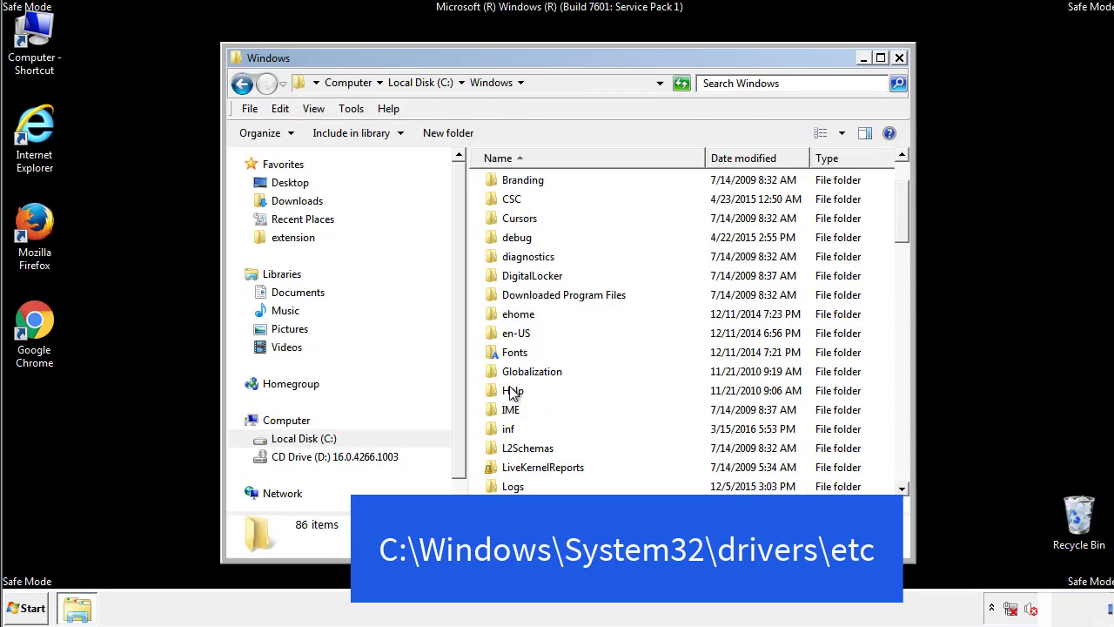
{"action": "scroll", "scroll_direction": "down", "scroll_amount": 3}
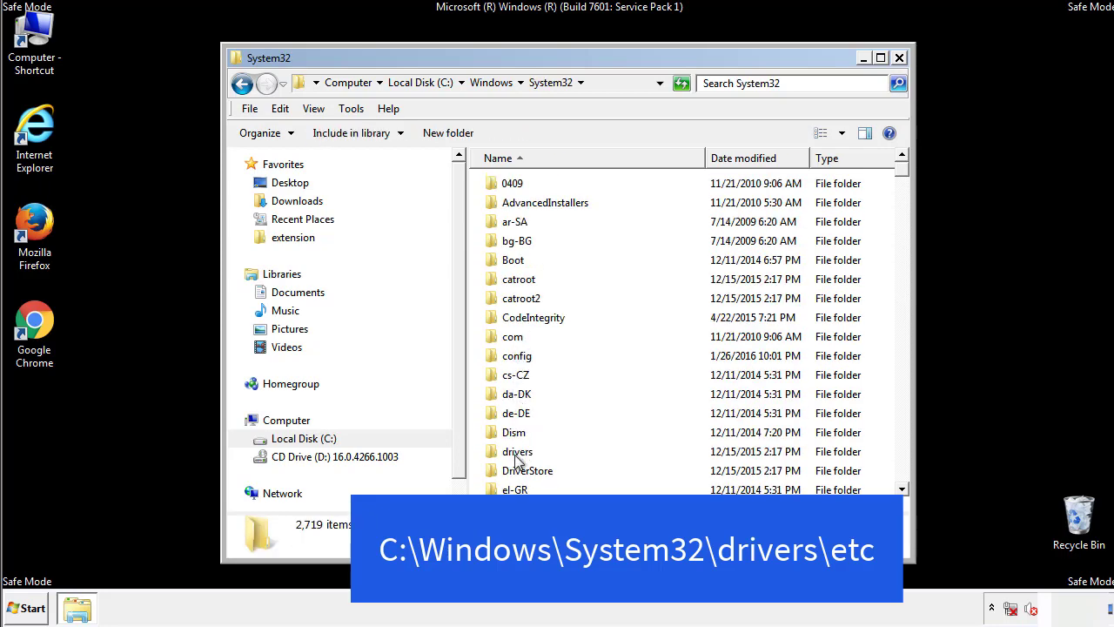
{"action": "double_click", "coordinate": [515, 451]}
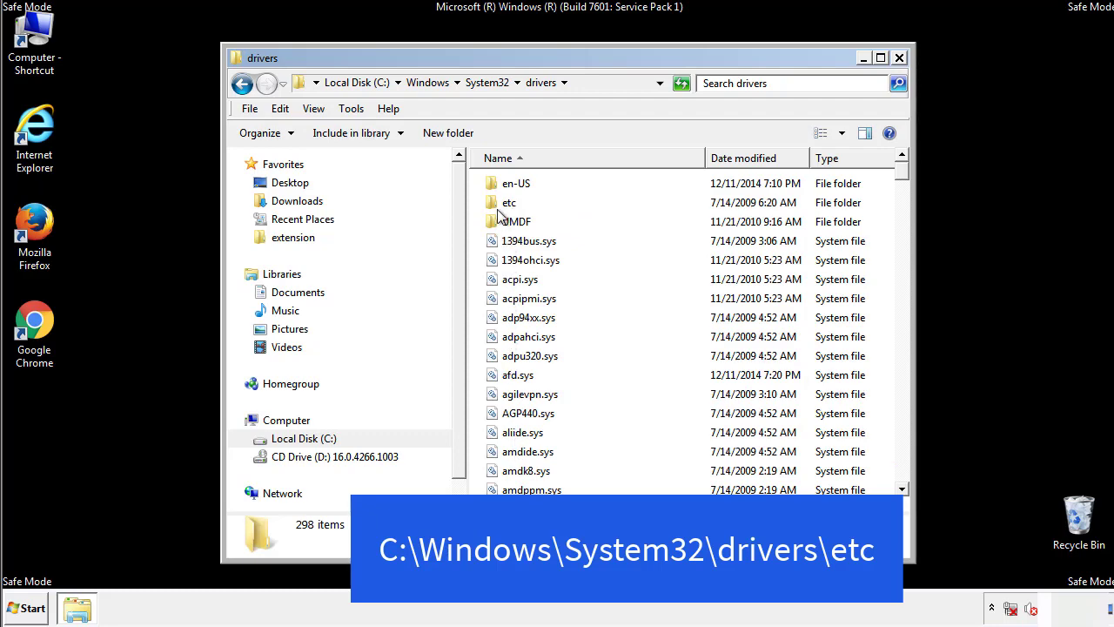
{"action": "double_click", "coordinate": [507, 202]}
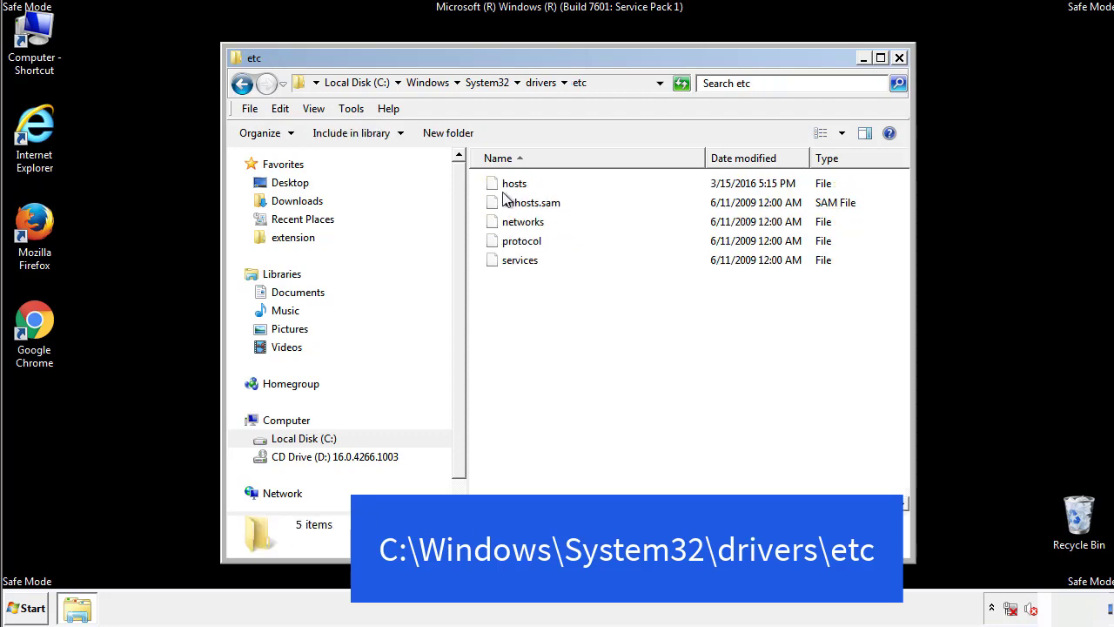
Open hosts in Notepad, delete the four bottom domain entries, and save on closing
{"action": "double_click", "coordinate": [514, 183]}
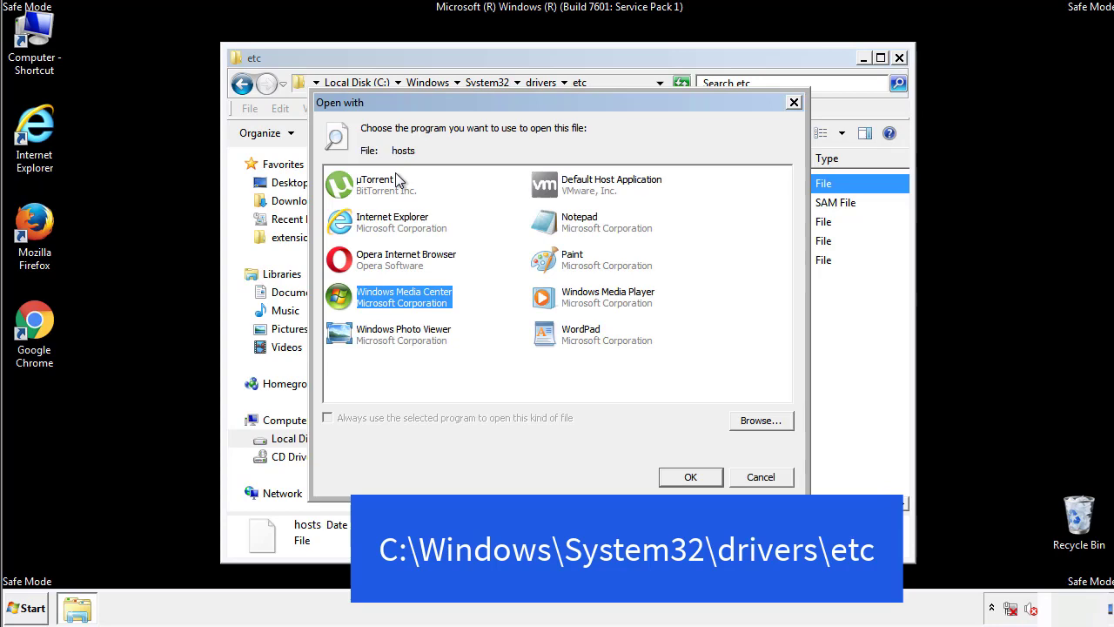
{"action": "mouse_move", "coordinate": [564, 228]}
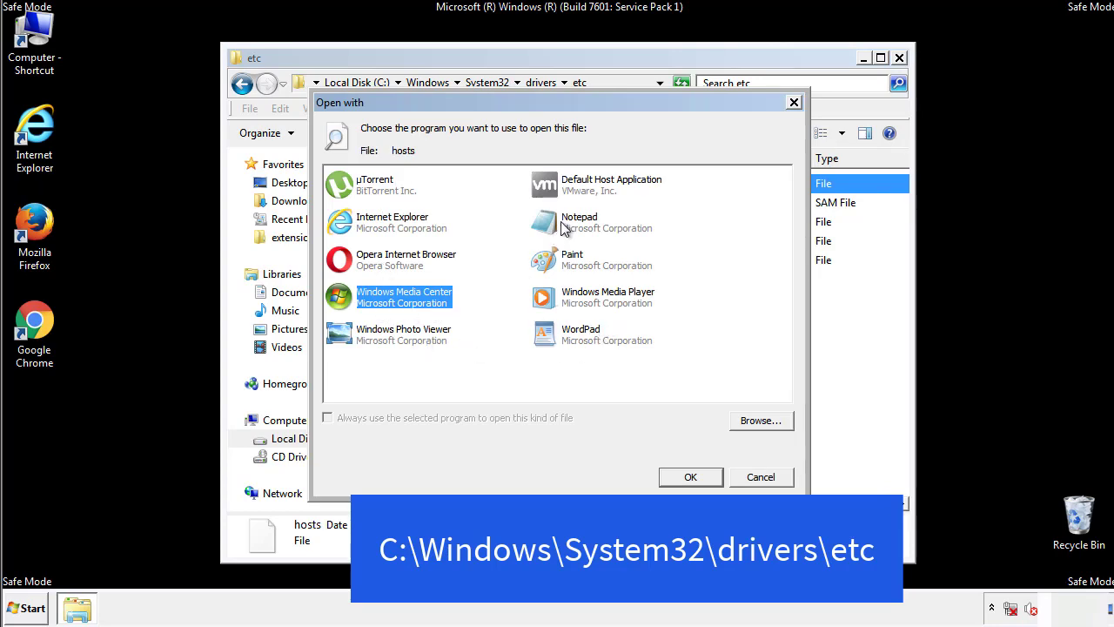
{"action": "left_click", "coordinate": [690, 476]}
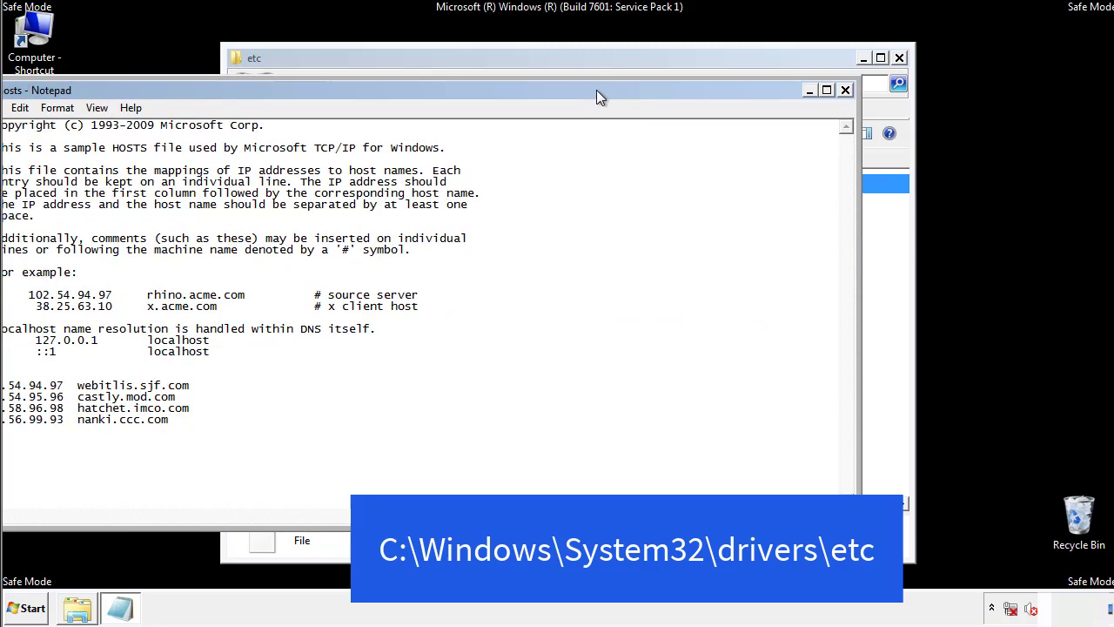
{"action": "left_click_drag", "start_coordinate": [601, 95], "coordinate": [531, 96]}
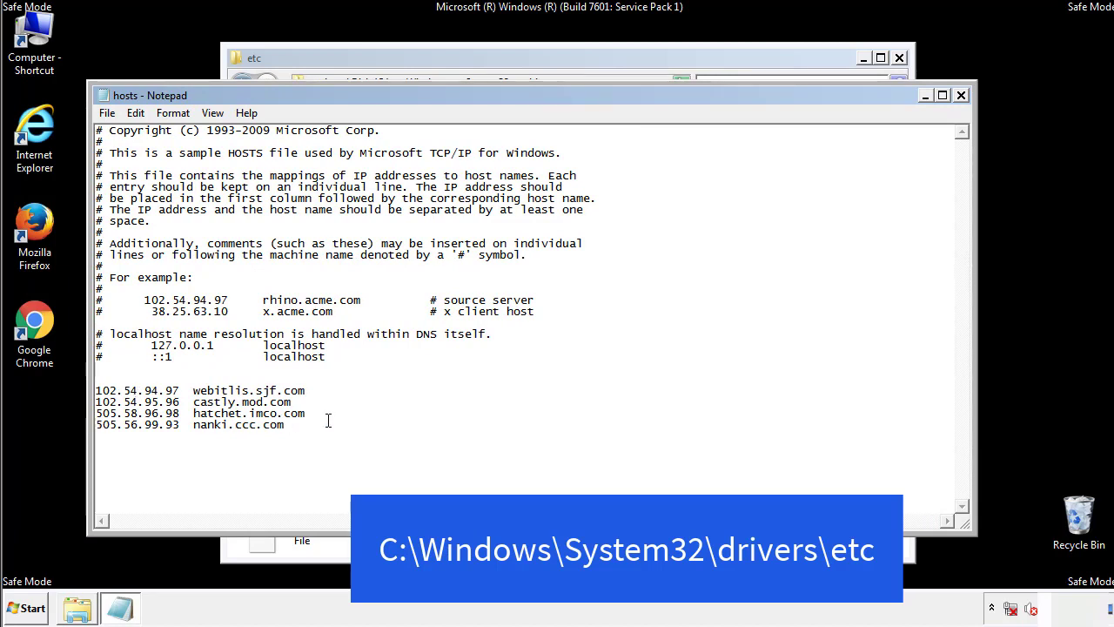
{"action": "left_click_drag", "start_coordinate": [97, 389], "coordinate": [307, 425]}
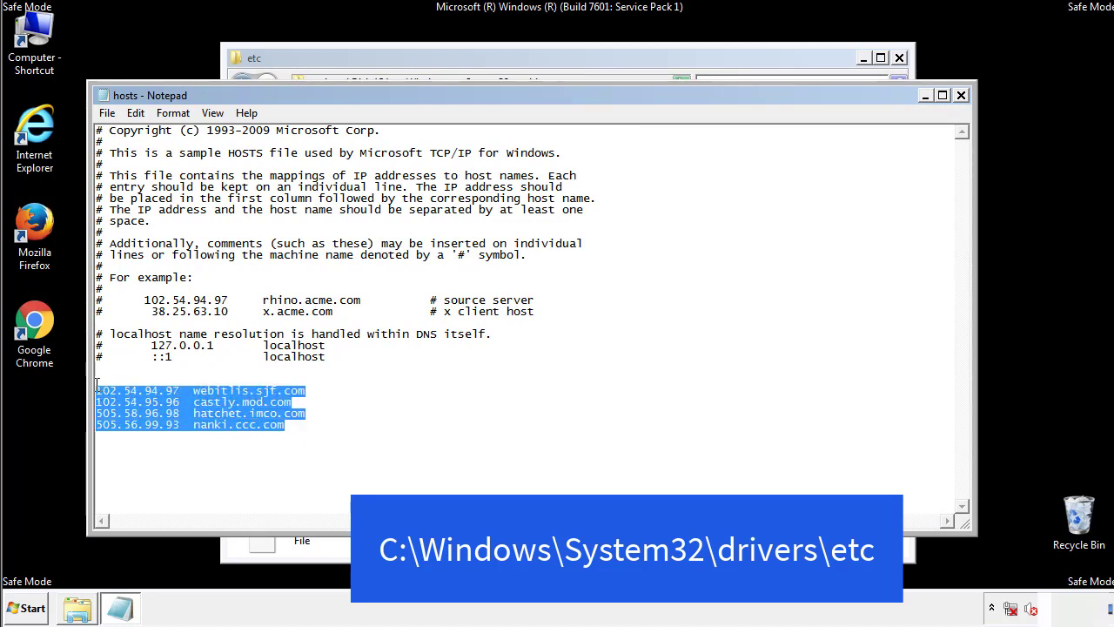
{"action": "key", "text": "Delete"}
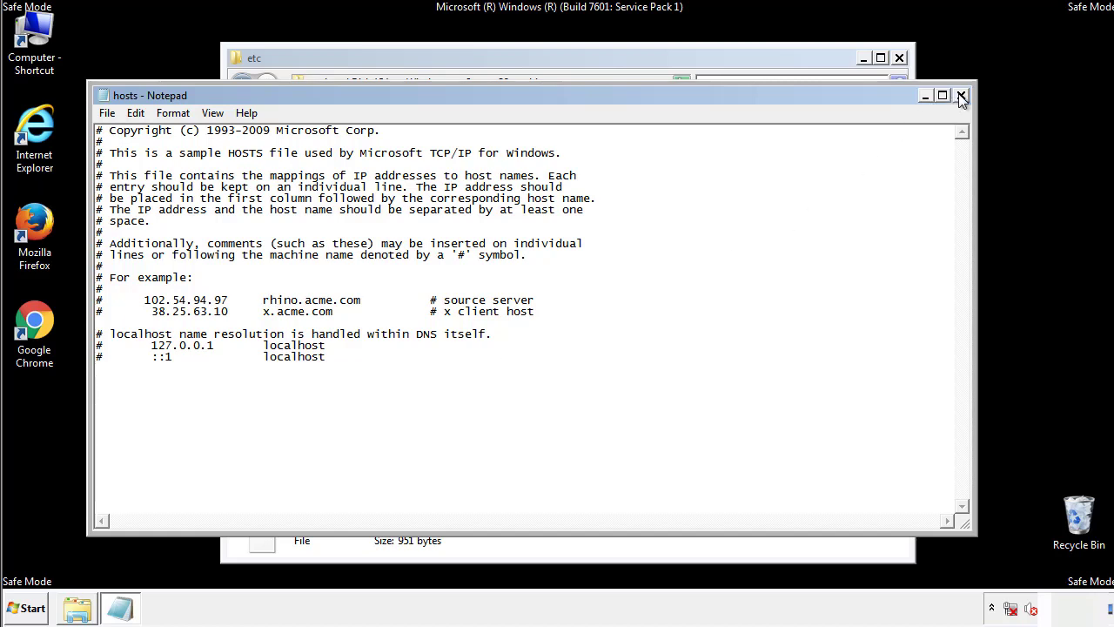
{"action": "left_click", "coordinate": [961, 95]}
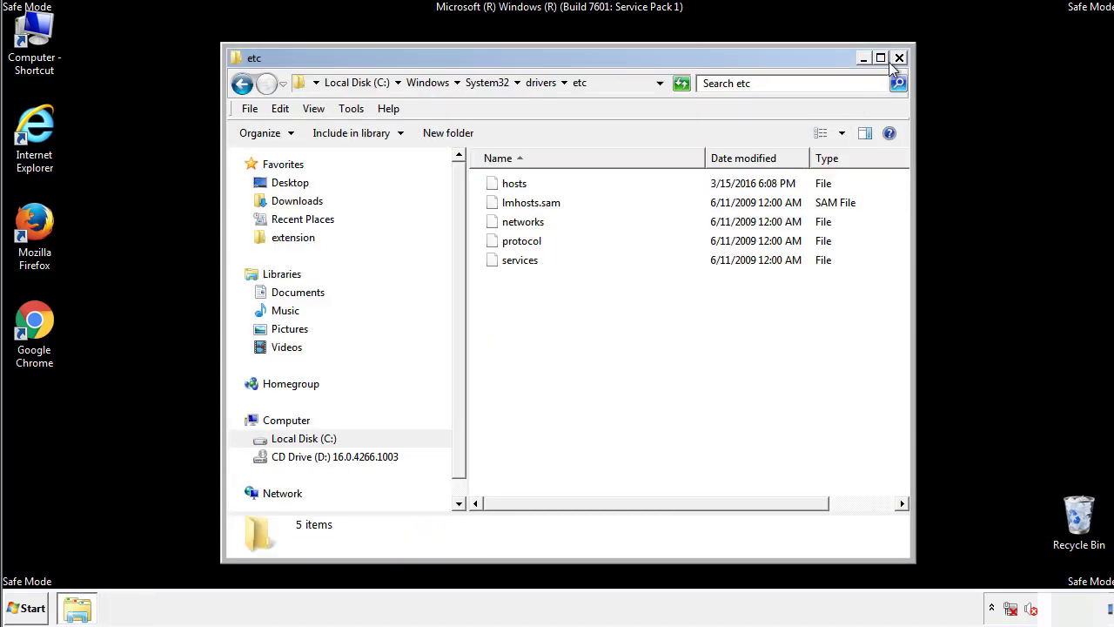
Close the etc folder and open the Startup folder from the Start menu
{"action": "left_click", "coordinate": [898, 57]}
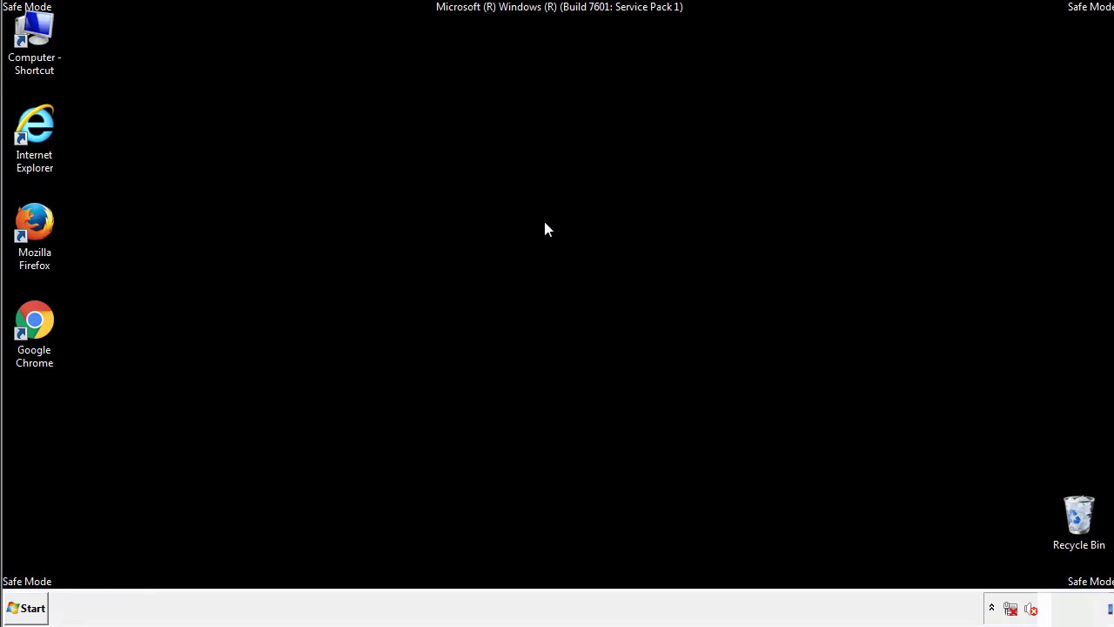
{"action": "left_click", "coordinate": [31, 607]}
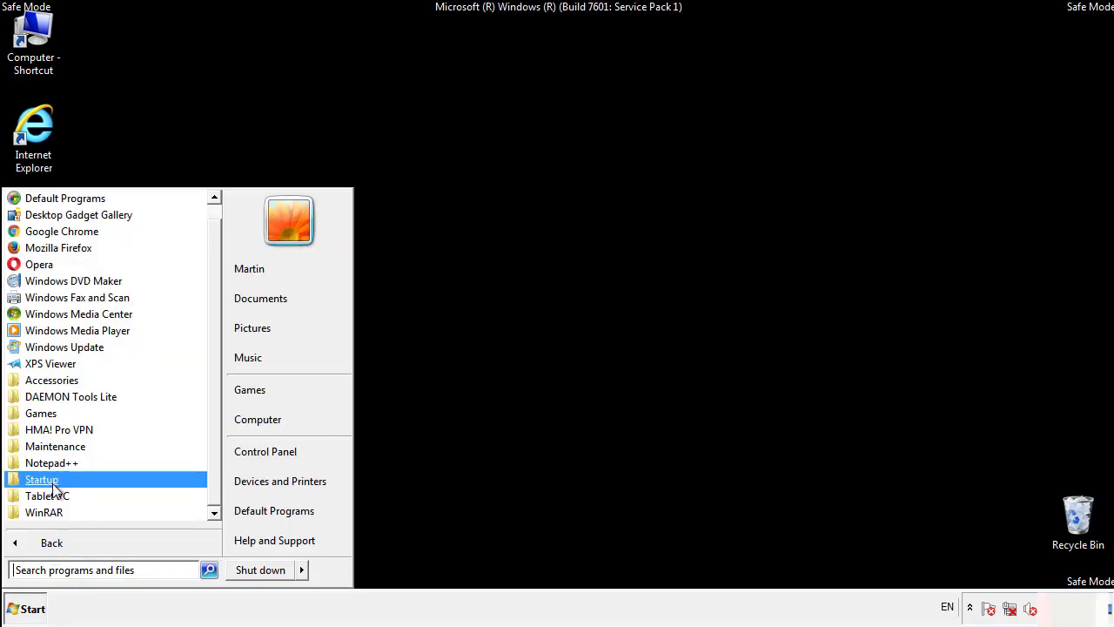
{"action": "right_click", "coordinate": [41, 479]}
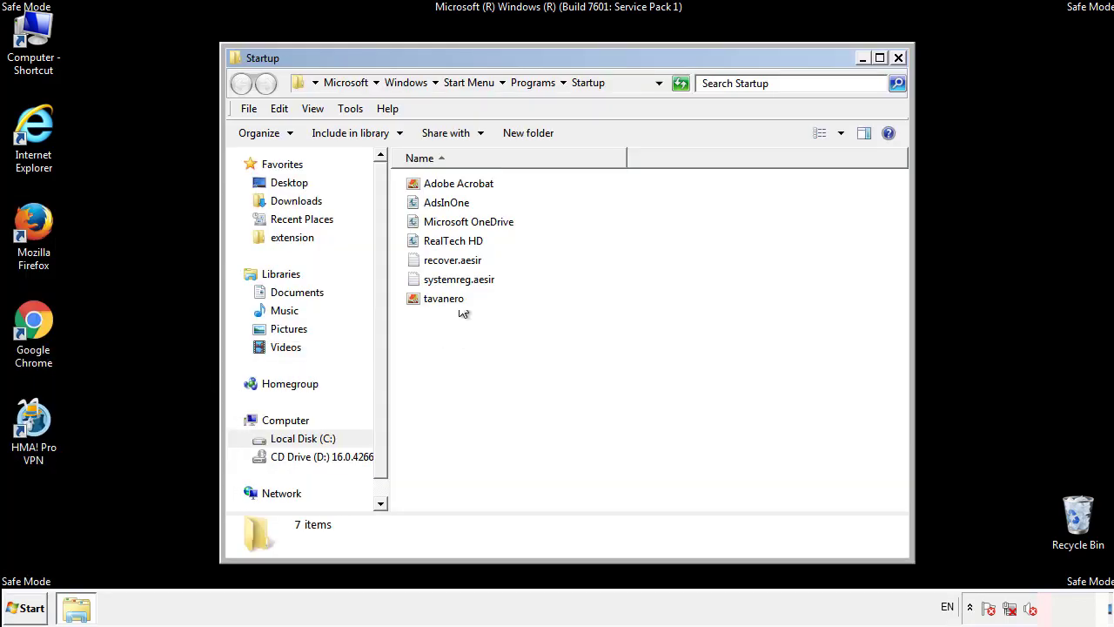
Delete AdsInOne, recover.aesir, systemreg.aesir and tavanero, confirm, and close the folder
{"action": "left_click", "coordinate": [445, 201]}
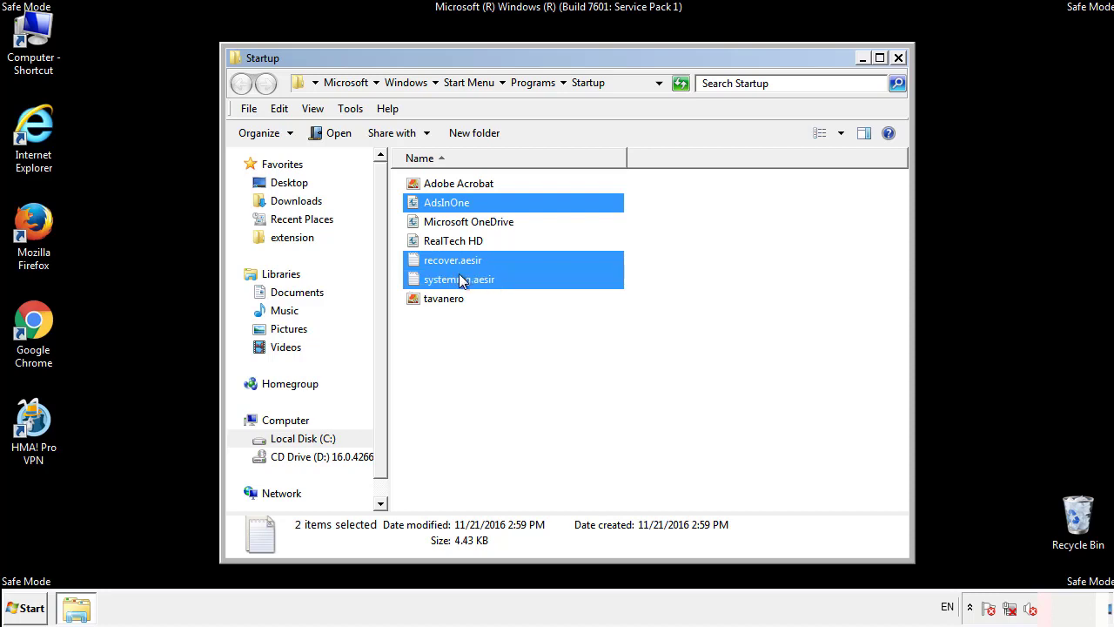
{"action": "right_click", "coordinate": [444, 297]}
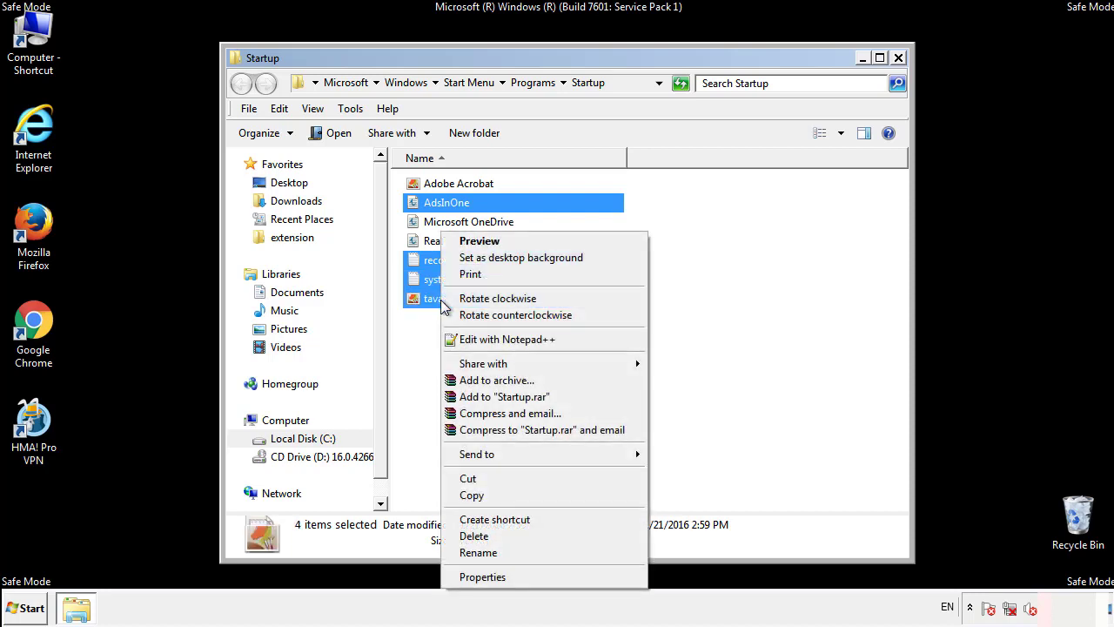
{"action": "left_click", "coordinate": [473, 536]}
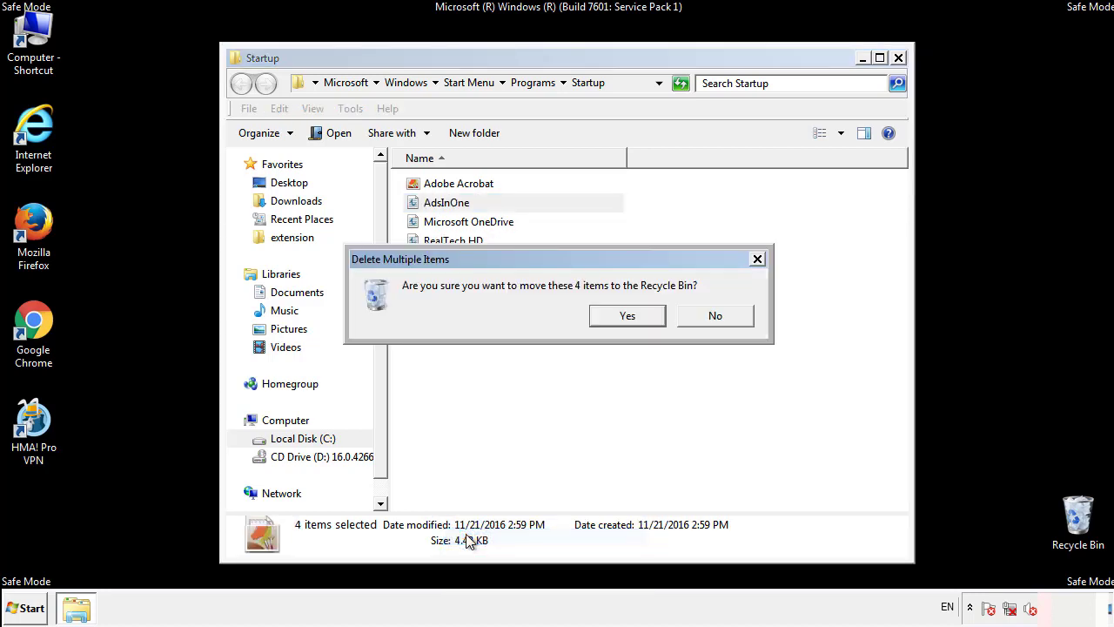
{"action": "left_click", "coordinate": [627, 316]}
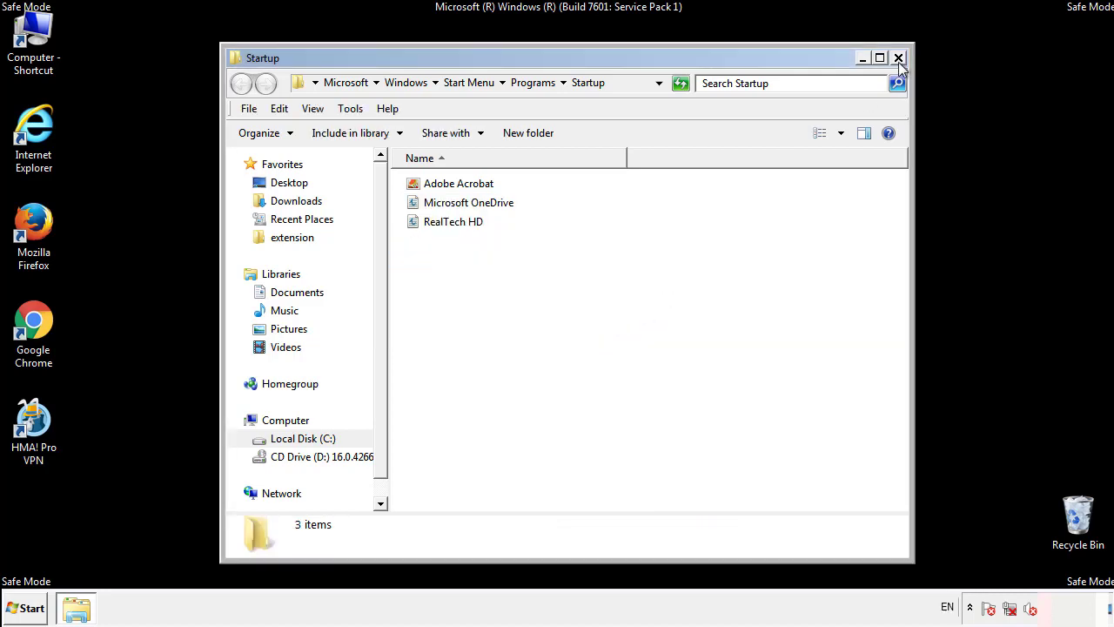
{"action": "left_click", "coordinate": [899, 57]}
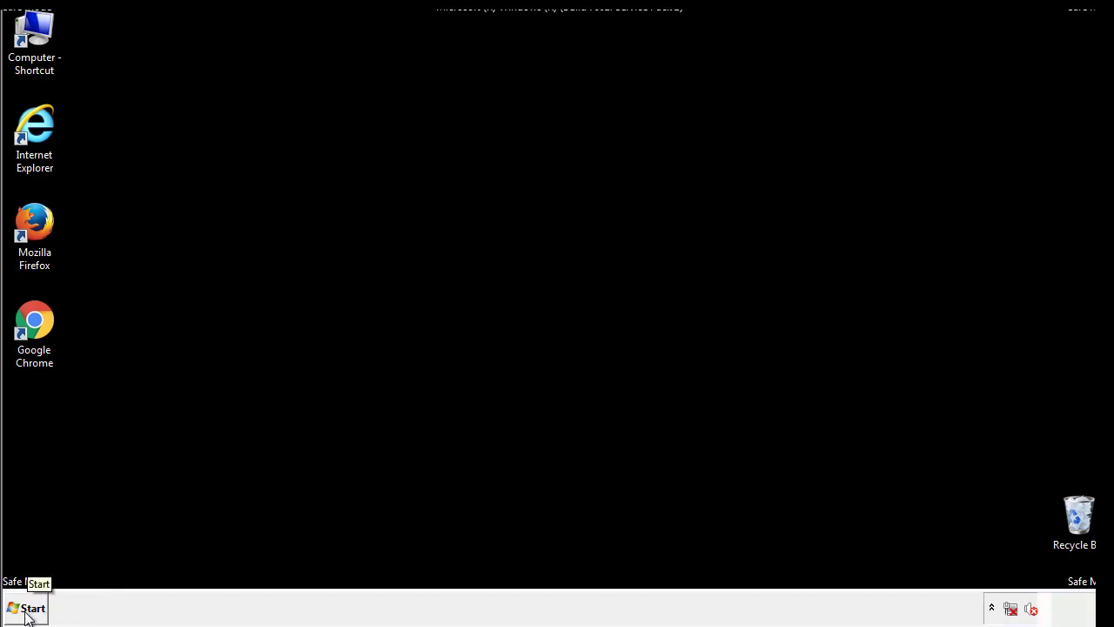
Launch Registry Editor by searching regedit from Start
{"action": "left_click", "coordinate": [32, 608]}
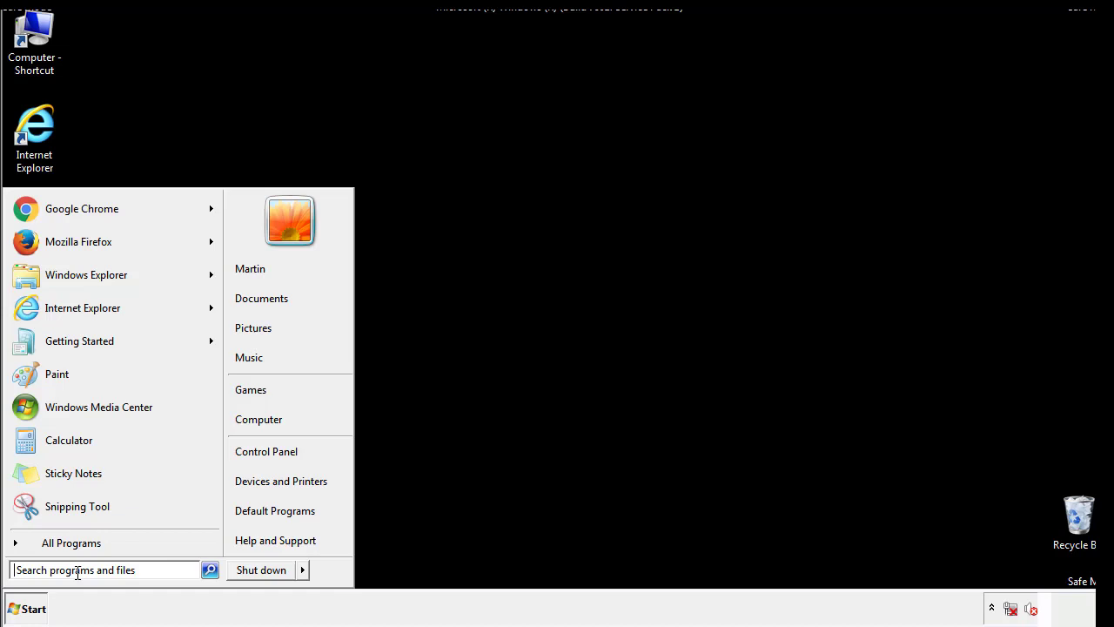
{"action": "type", "text": "reged"}
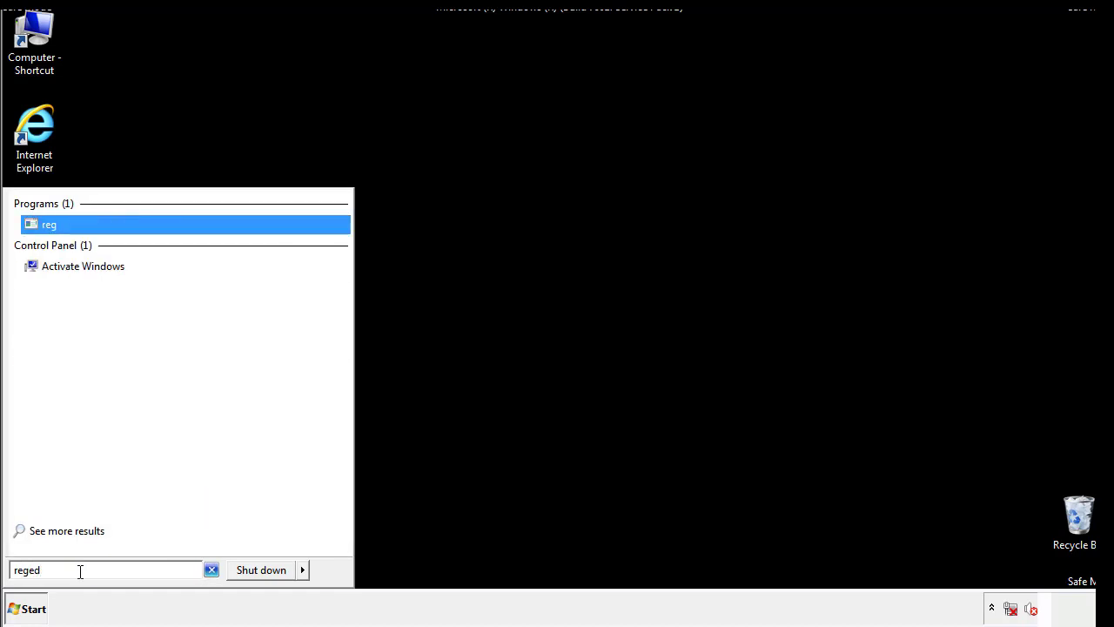
{"action": "left_click", "coordinate": [49, 215]}
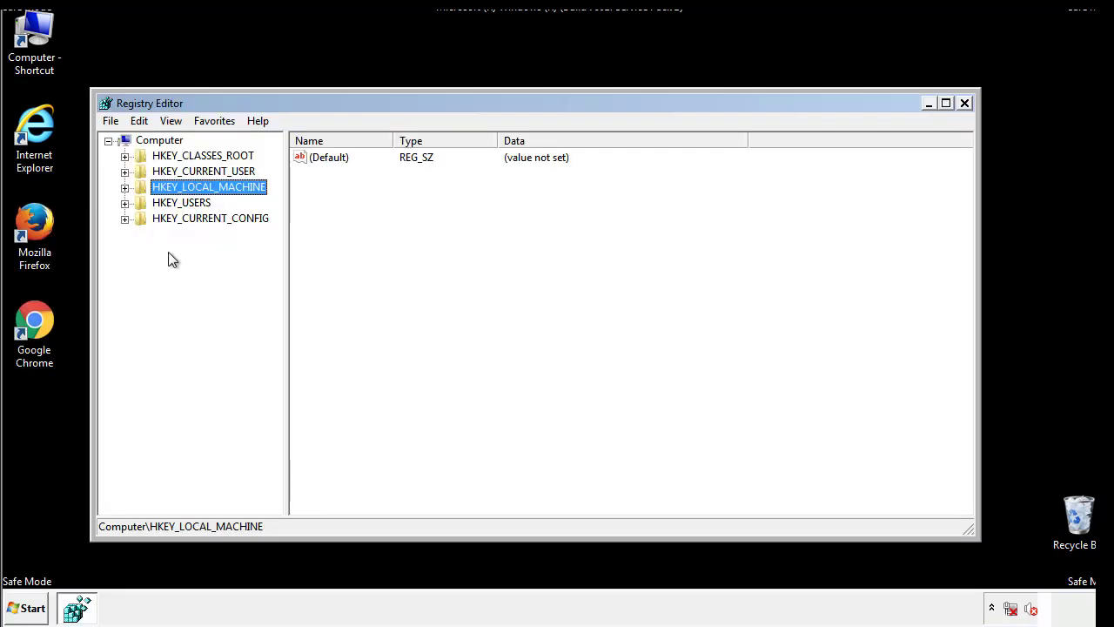
Expand HKEY_LOCAL_MACHINE\SOFTWARE\Microsoft\Windows\CurrentVersion to reveal Run
{"action": "left_click", "coordinate": [125, 187]}
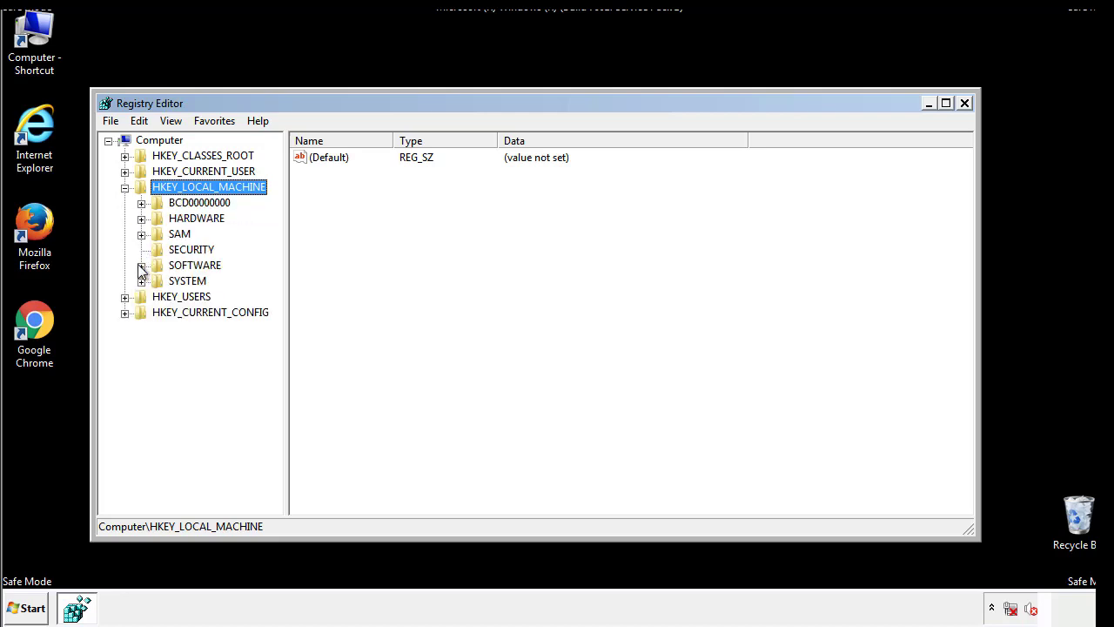
{"action": "left_click", "coordinate": [142, 265]}
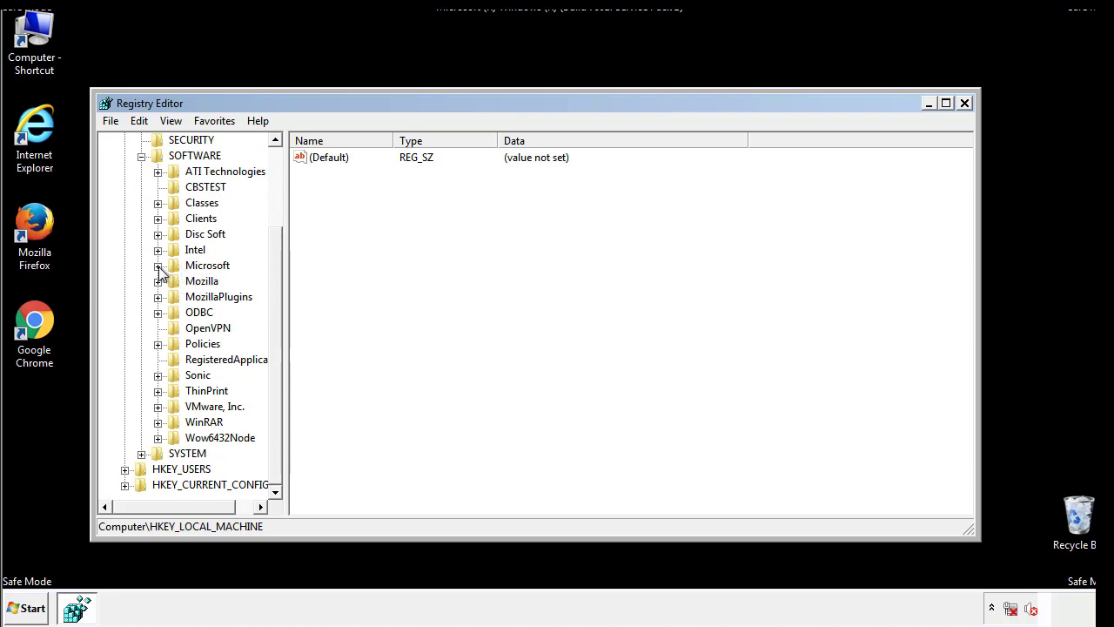
{"action": "left_click", "coordinate": [158, 265]}
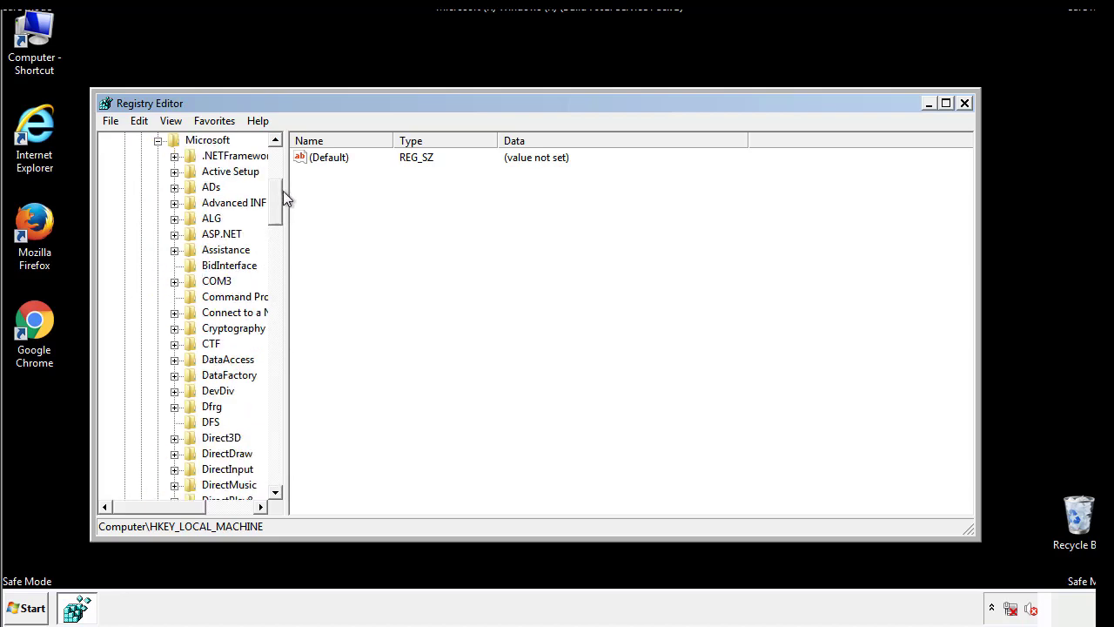
{"action": "scroll", "scroll_direction": "down", "scroll_amount": 3}
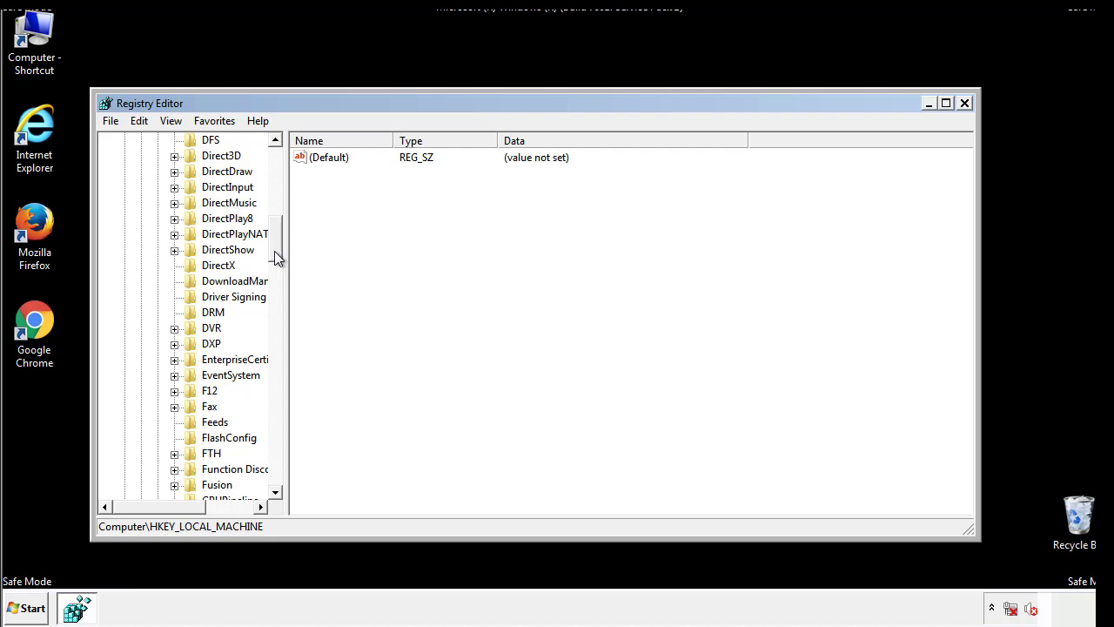
{"action": "scroll", "scroll_direction": "down", "scroll_amount": 3}
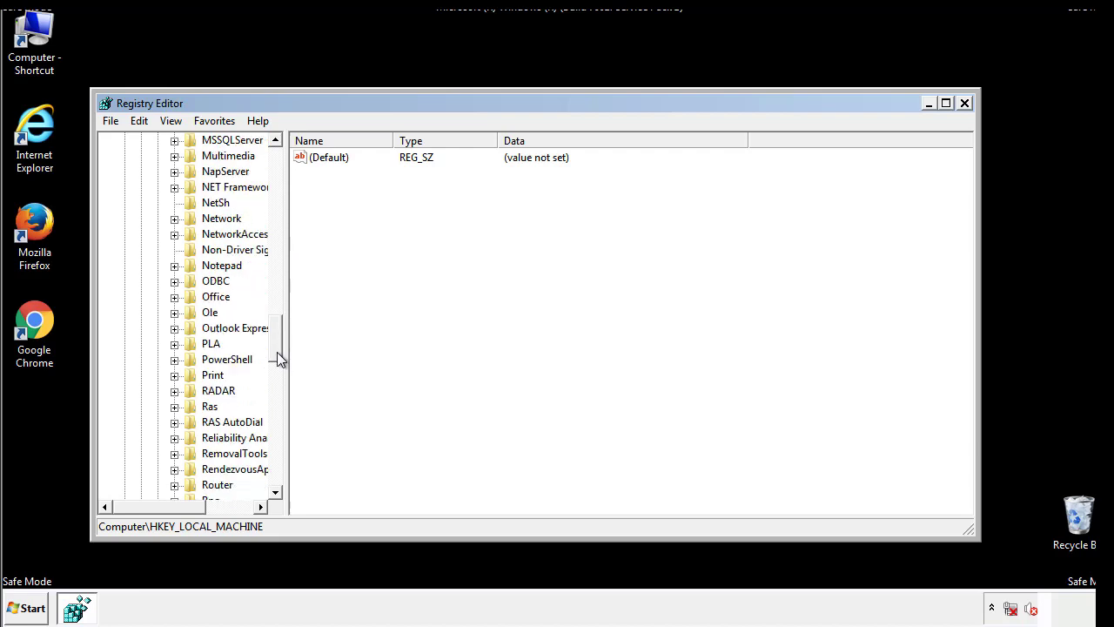
{"action": "scroll", "scroll_direction": "down", "scroll_amount": 3}
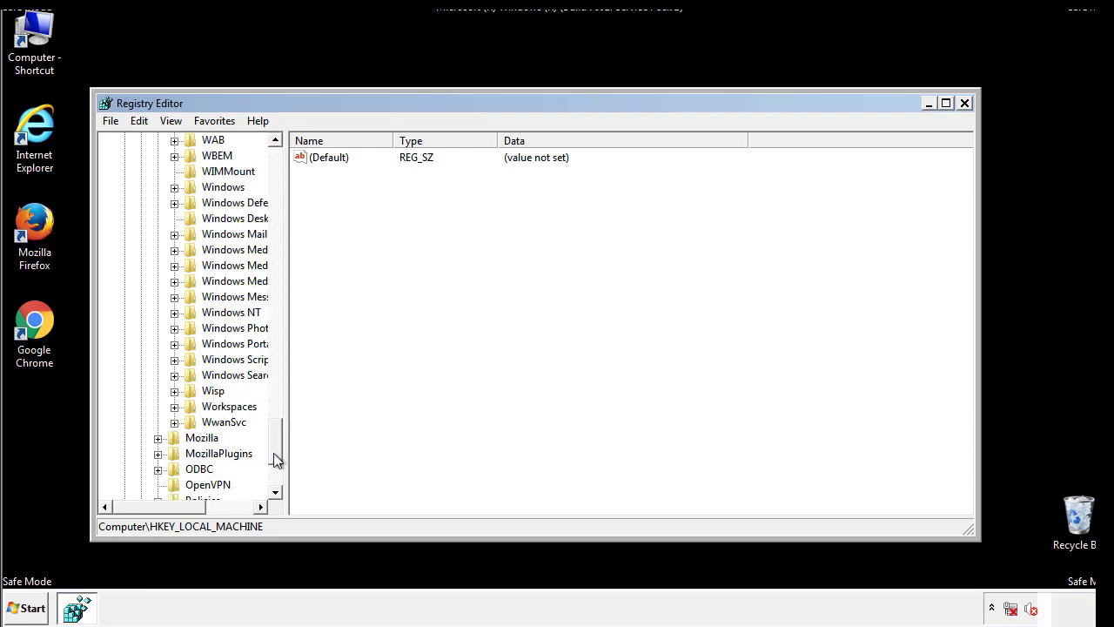
{"action": "left_click", "coordinate": [174, 264]}
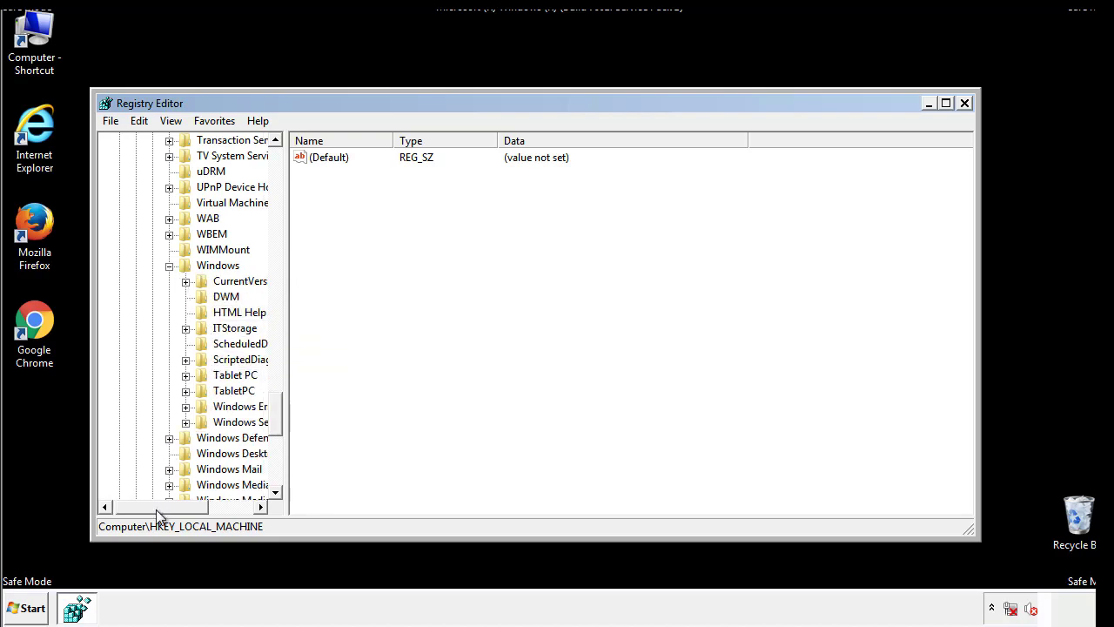
{"action": "left_click", "coordinate": [185, 280]}
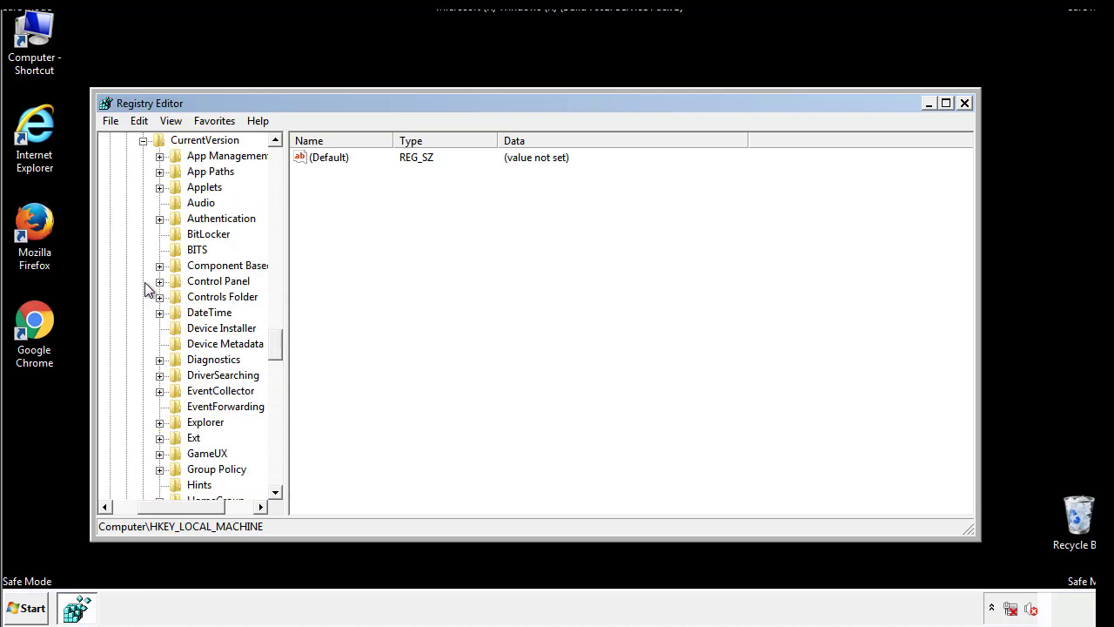
{"action": "scroll", "scroll_direction": "down", "scroll_amount": 3}
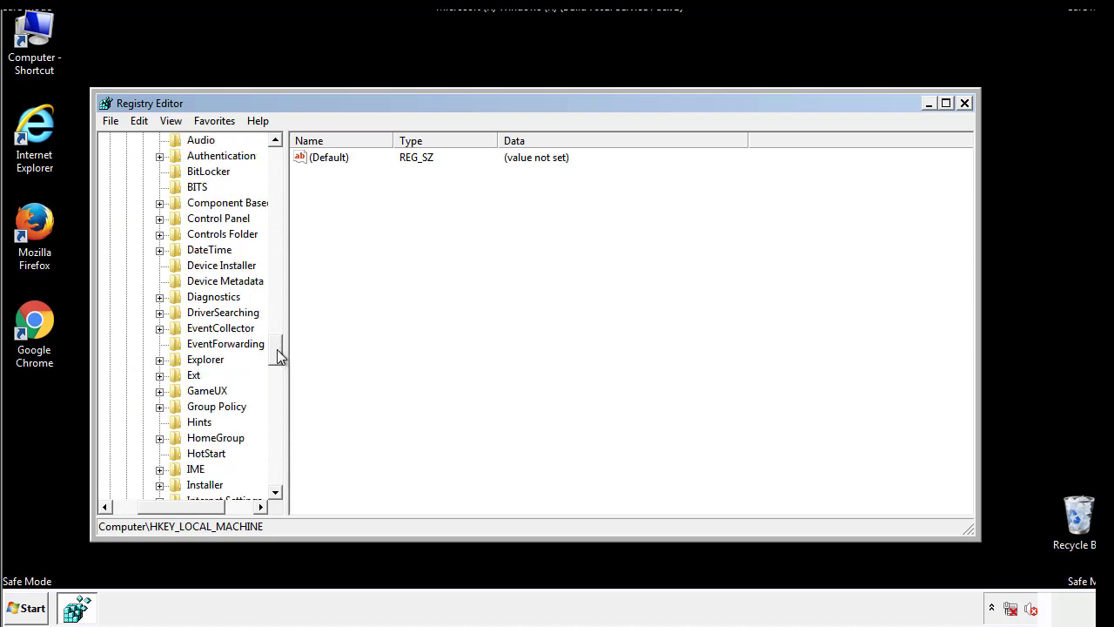
{"action": "scroll", "scroll_direction": "down", "scroll_amount": 3}
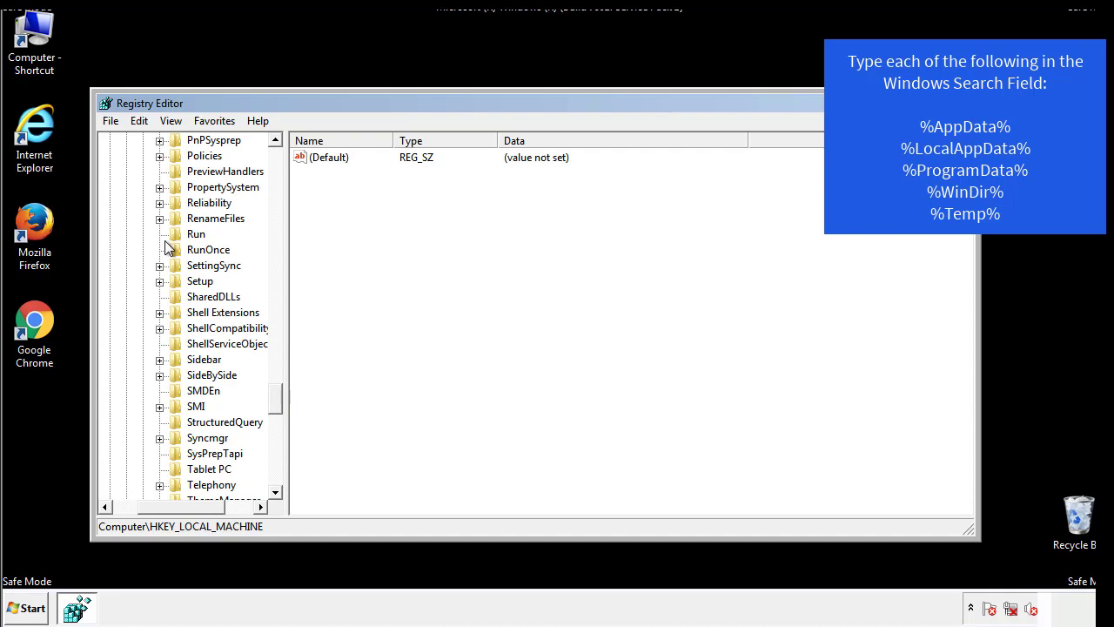
Delete the tappi.loc value from HKLM's CurrentVersion\Run key, keeping the VMware entry
{"action": "left_click", "coordinate": [195, 233]}
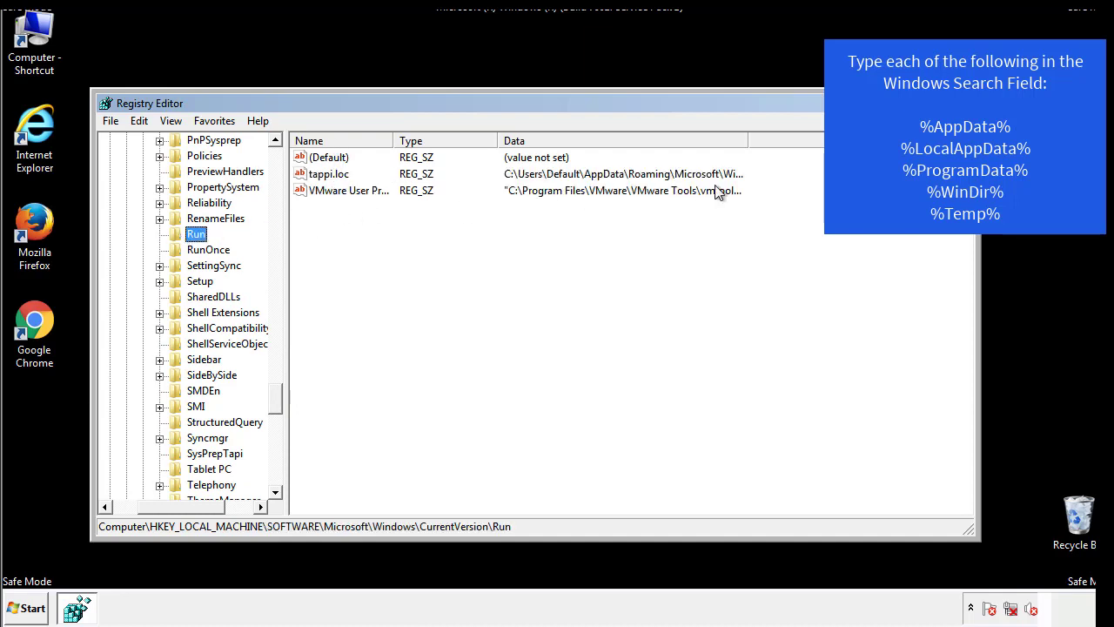
{"action": "left_click", "coordinate": [329, 173]}
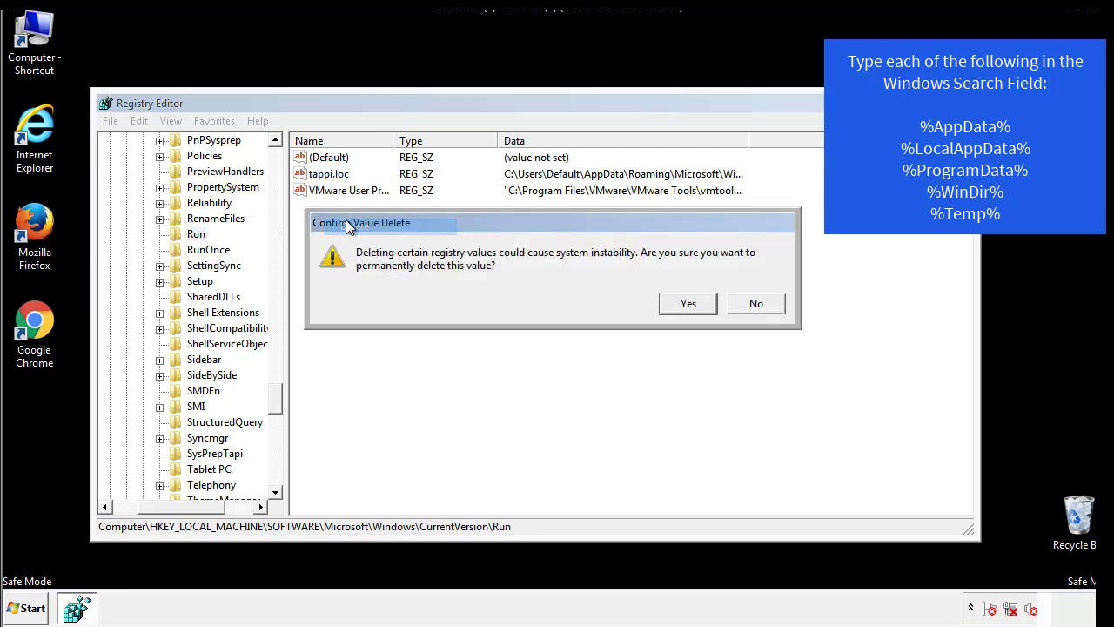
{"action": "left_click", "coordinate": [688, 303]}
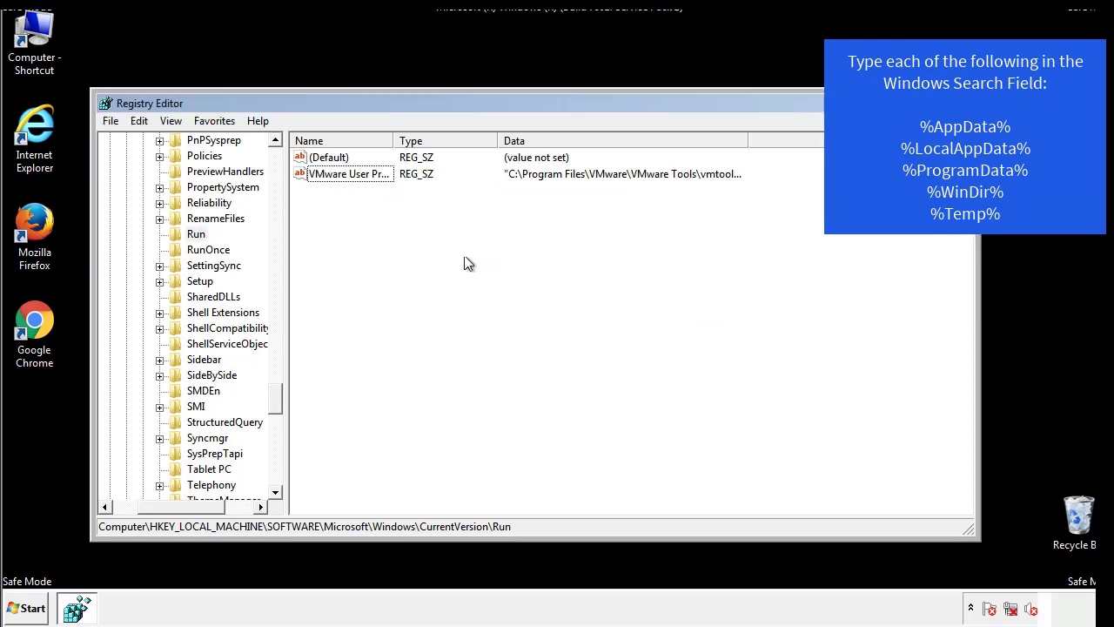
{"action": "scroll", "scroll_direction": "down", "scroll_amount": 3}
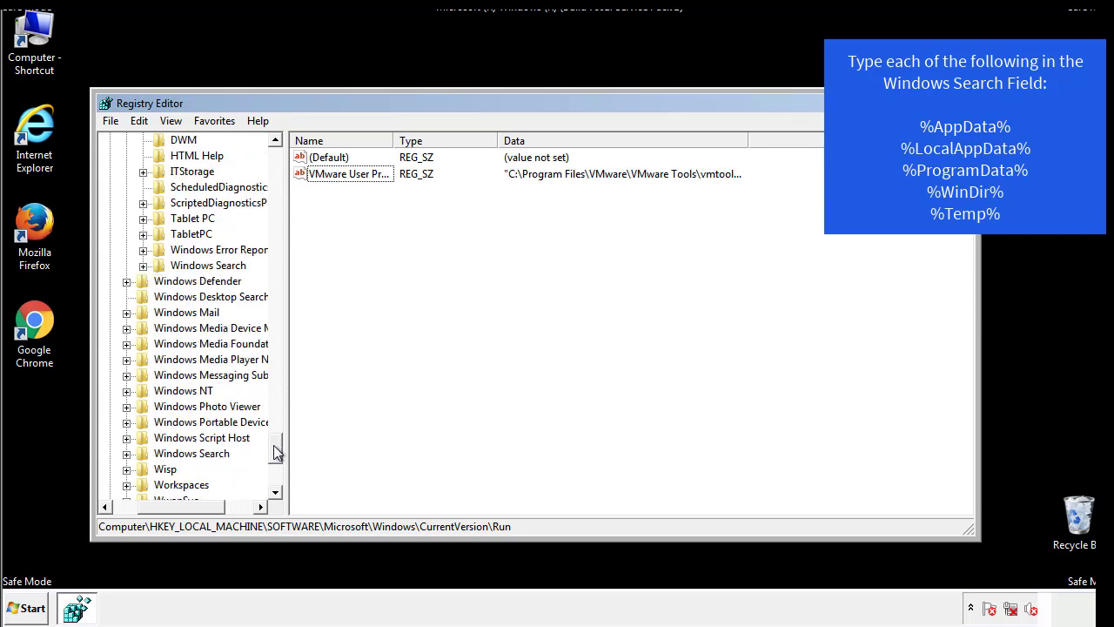
Inspect HKEY_CURRENT_USER\Software\Microsoft\Windows\CurrentVersion\Run, which holds only the DAEMON Tools value
{"action": "scroll", "scroll_direction": "down", "scroll_amount": 3}
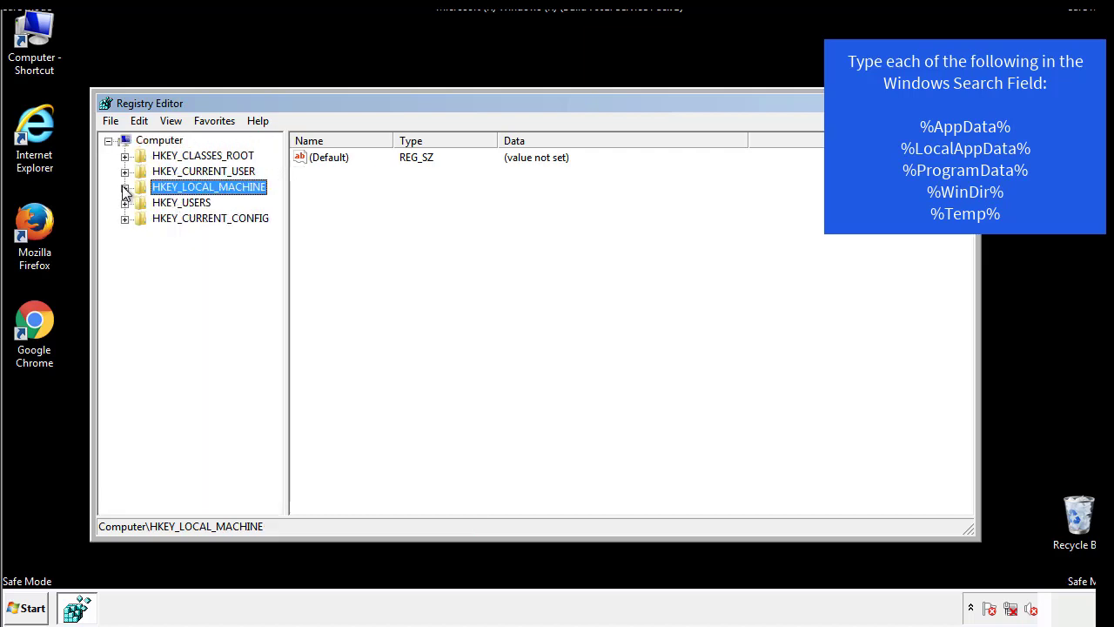
{"action": "left_click", "coordinate": [125, 171]}
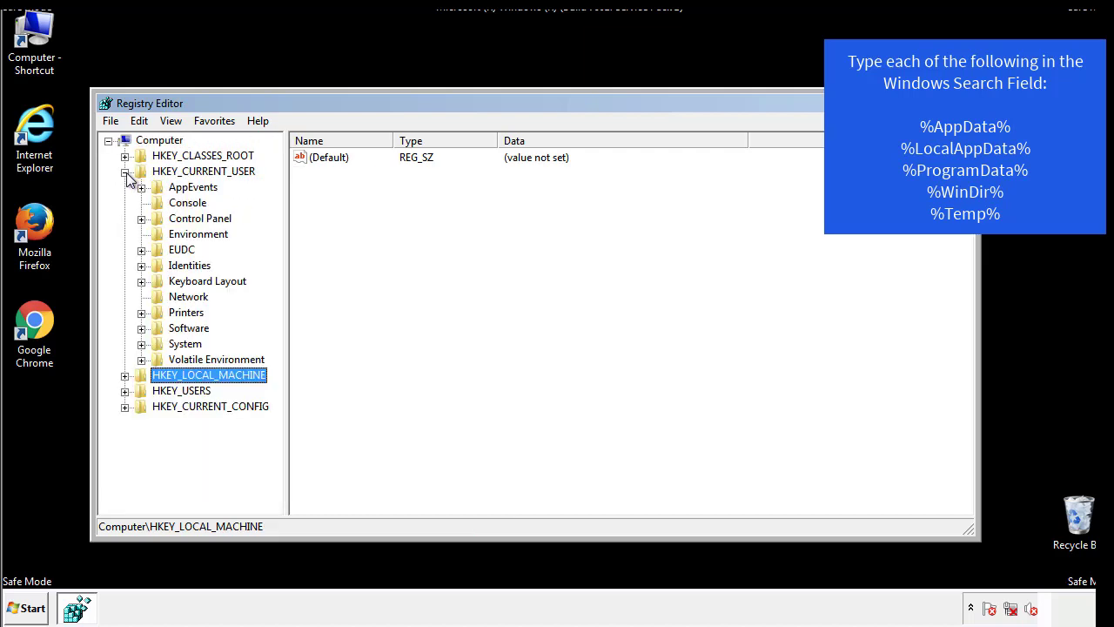
{"action": "mouse_move", "coordinate": [142, 279]}
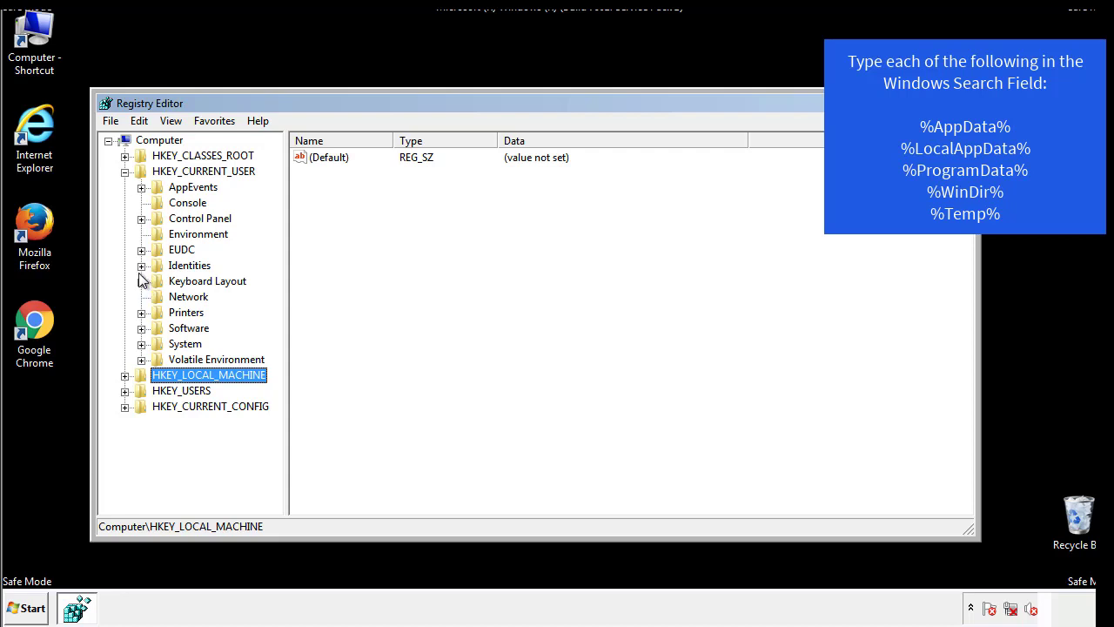
{"action": "mouse_move", "coordinate": [143, 289]}
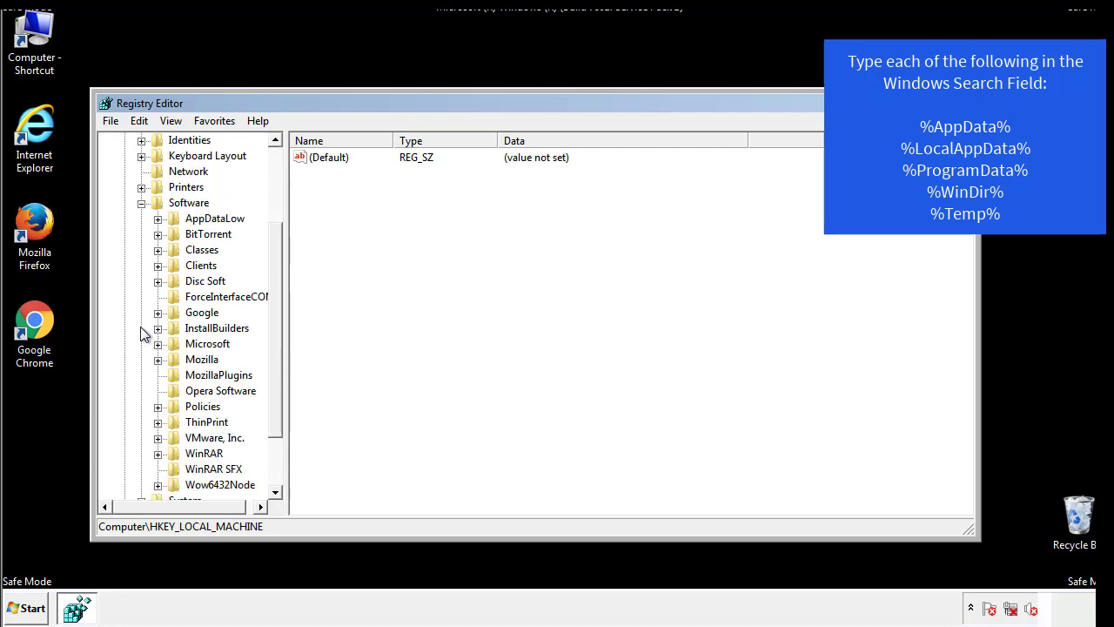
{"action": "scroll", "scroll_direction": "down", "scroll_amount": 3}
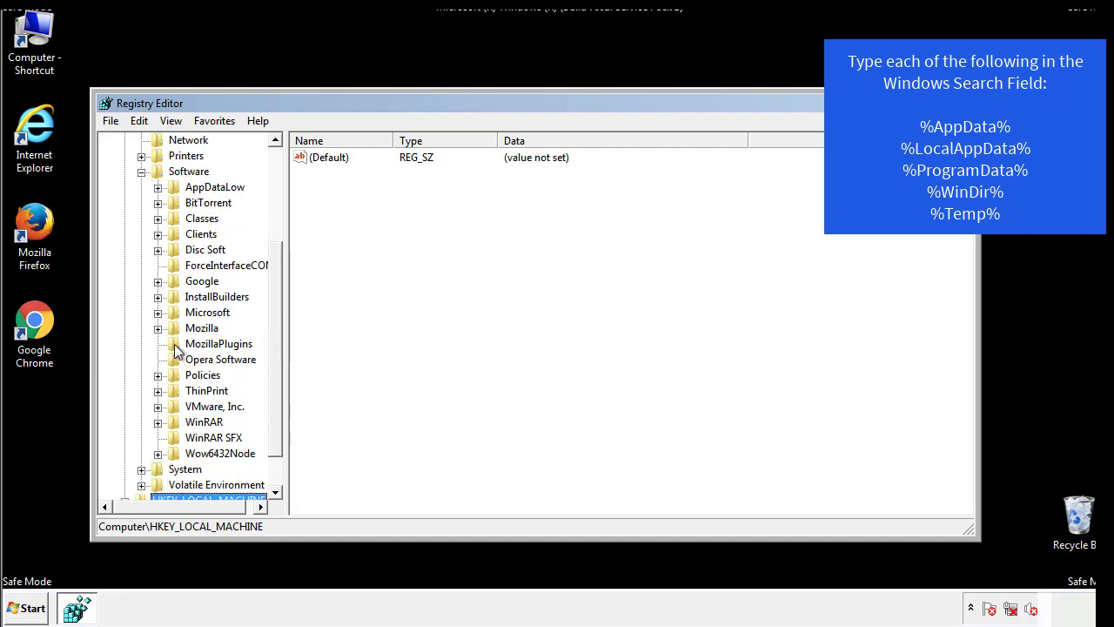
{"action": "mouse_move", "coordinate": [174, 239]}
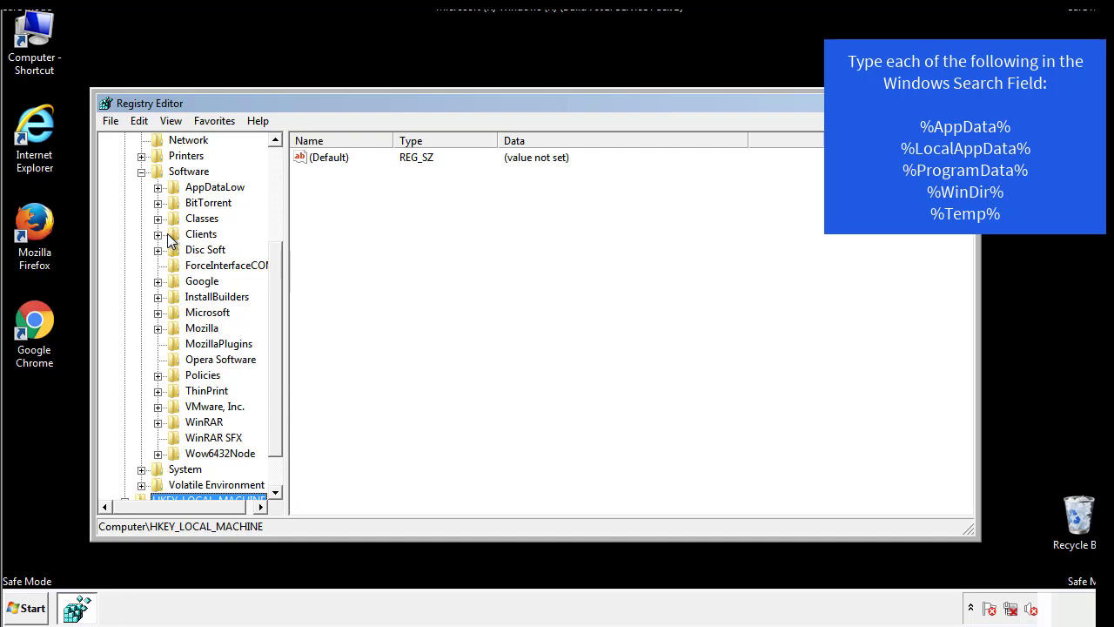
{"action": "left_click", "coordinate": [158, 312]}
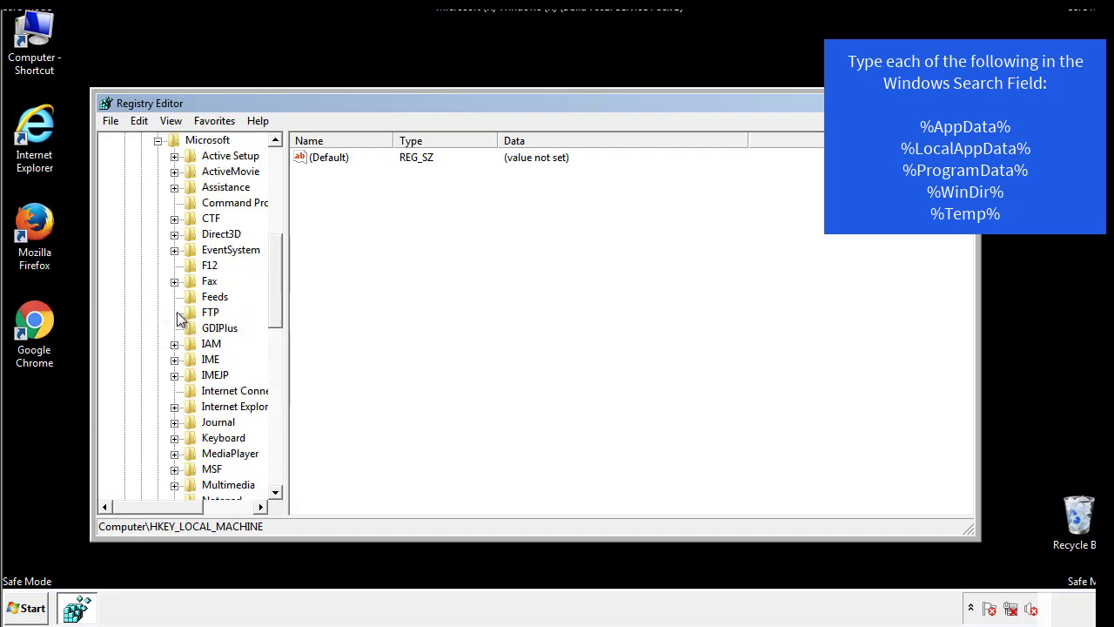
{"action": "scroll", "scroll_direction": "down", "scroll_amount": 3}
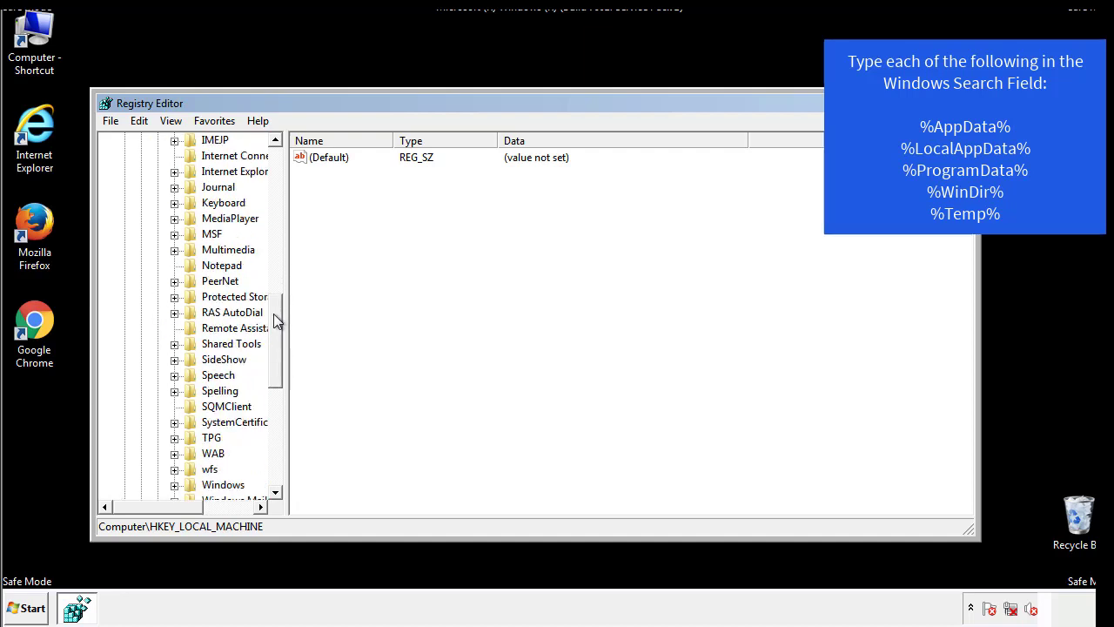
{"action": "scroll", "scroll_direction": "down", "scroll_amount": 3}
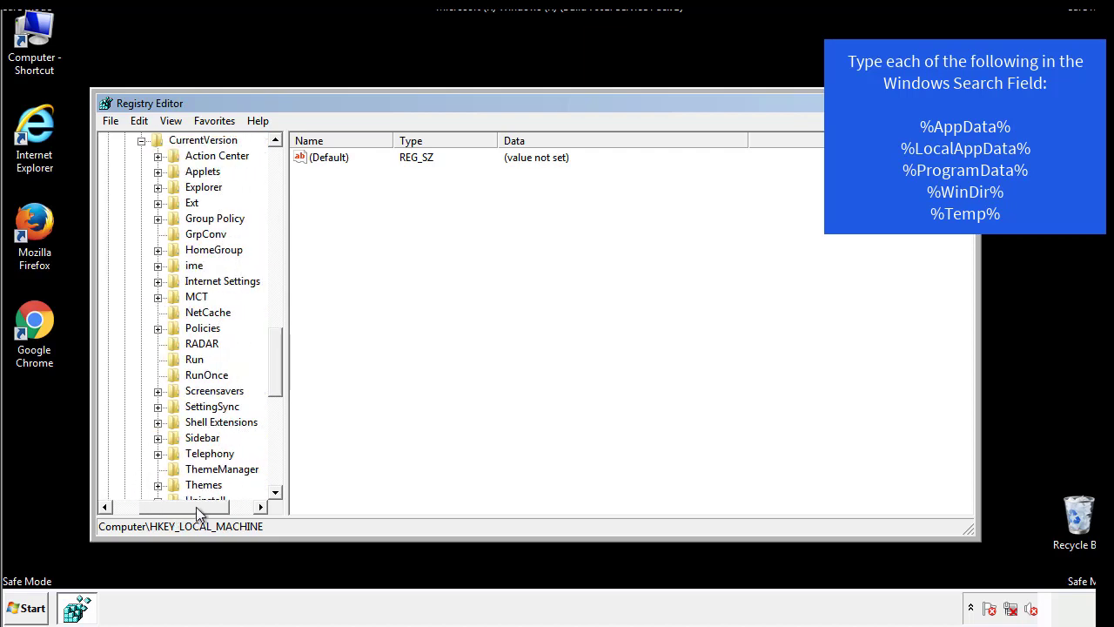
{"action": "left_click", "coordinate": [194, 359]}
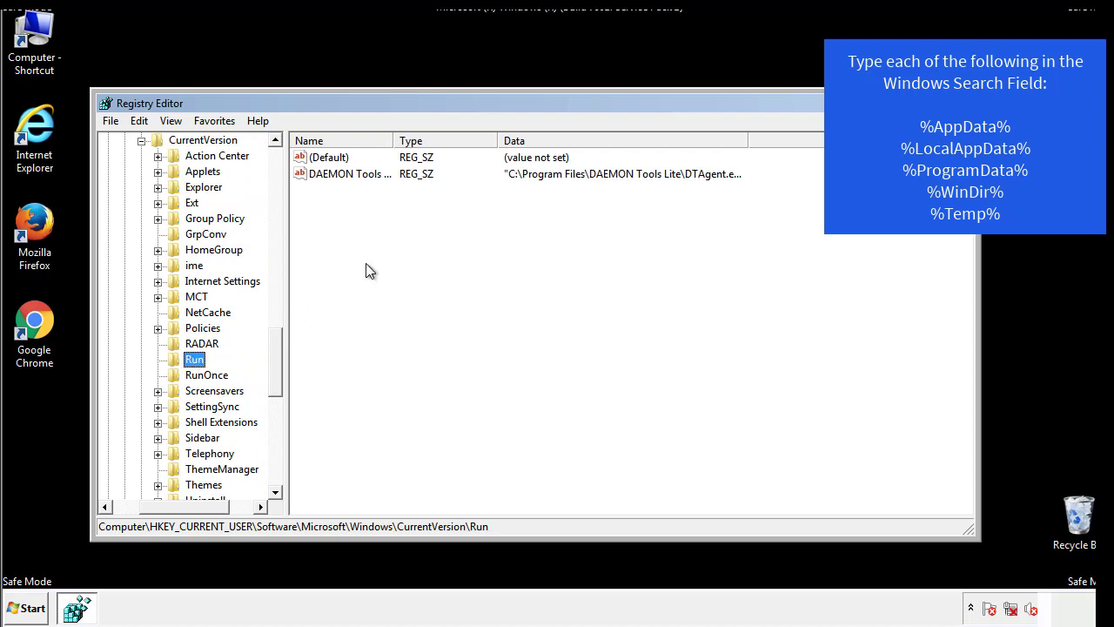
{"action": "mouse_move", "coordinate": [363, 191]}
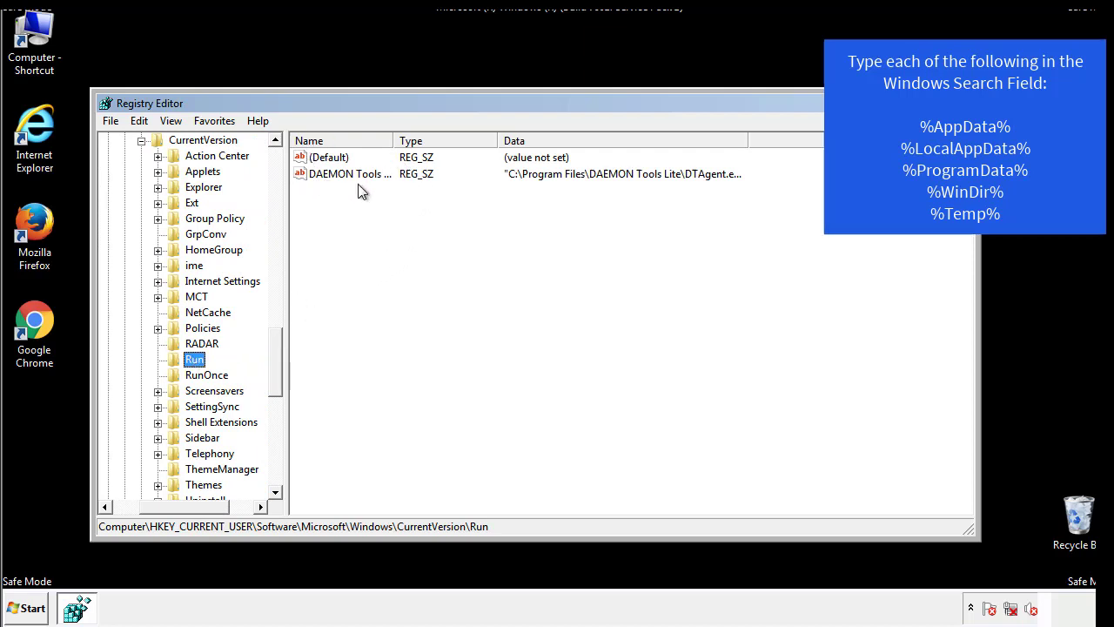
{"action": "mouse_move", "coordinate": [477, 205]}
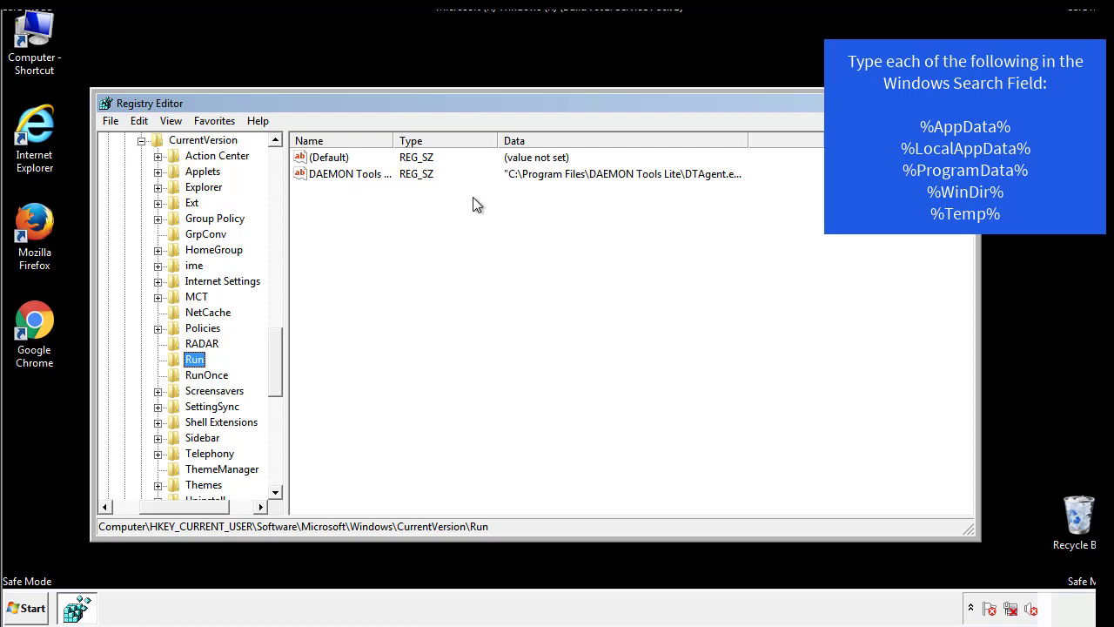
{"action": "left_click", "coordinate": [329, 157]}
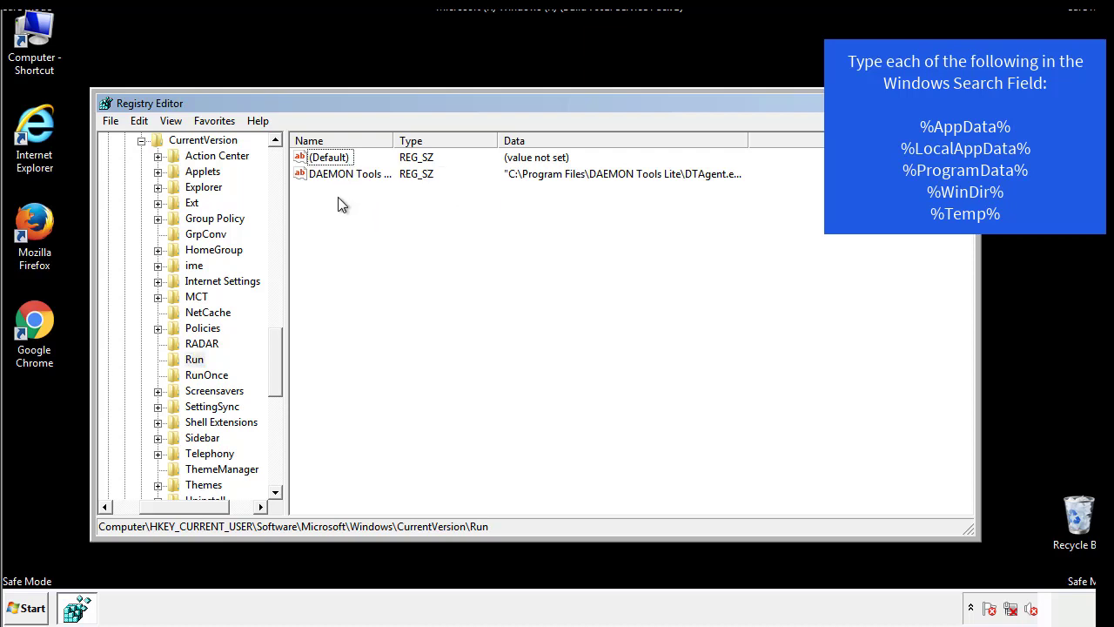
{"action": "mouse_move", "coordinate": [404, 204]}
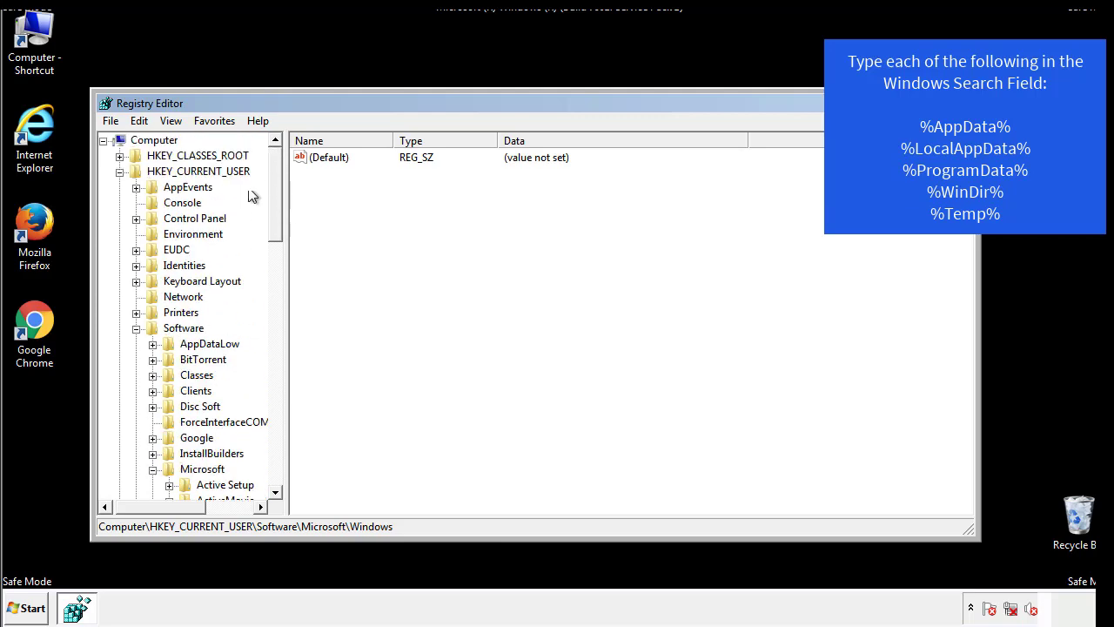
Find %temp% in the registry, reaching the Temporary Files cleanup key
{"action": "left_click", "coordinate": [138, 120]}
{"action": "type", "text": "%temp%"}
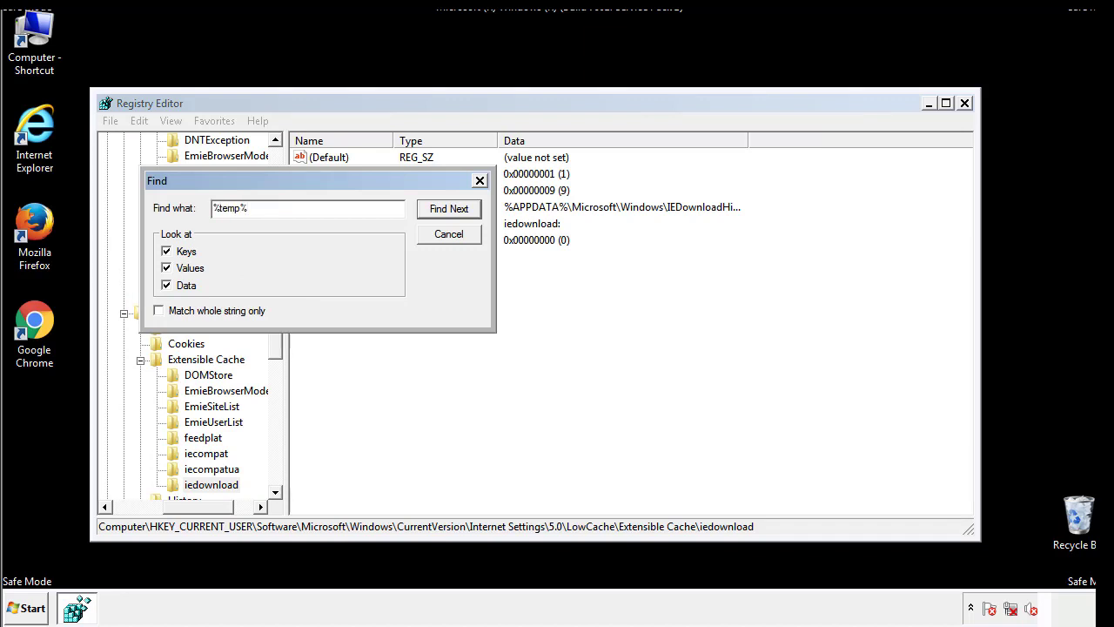
{"action": "left_click", "coordinate": [448, 208]}
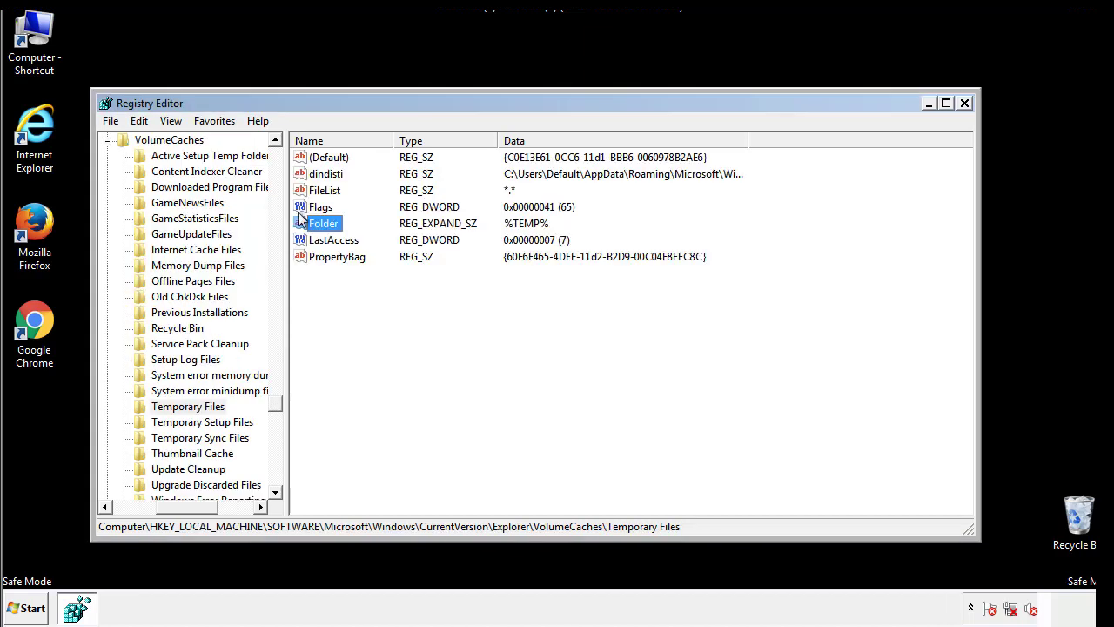
Select all Temporary Files key values, delete and confirm, then close Registry Editor
{"action": "left_click", "coordinate": [363, 285]}
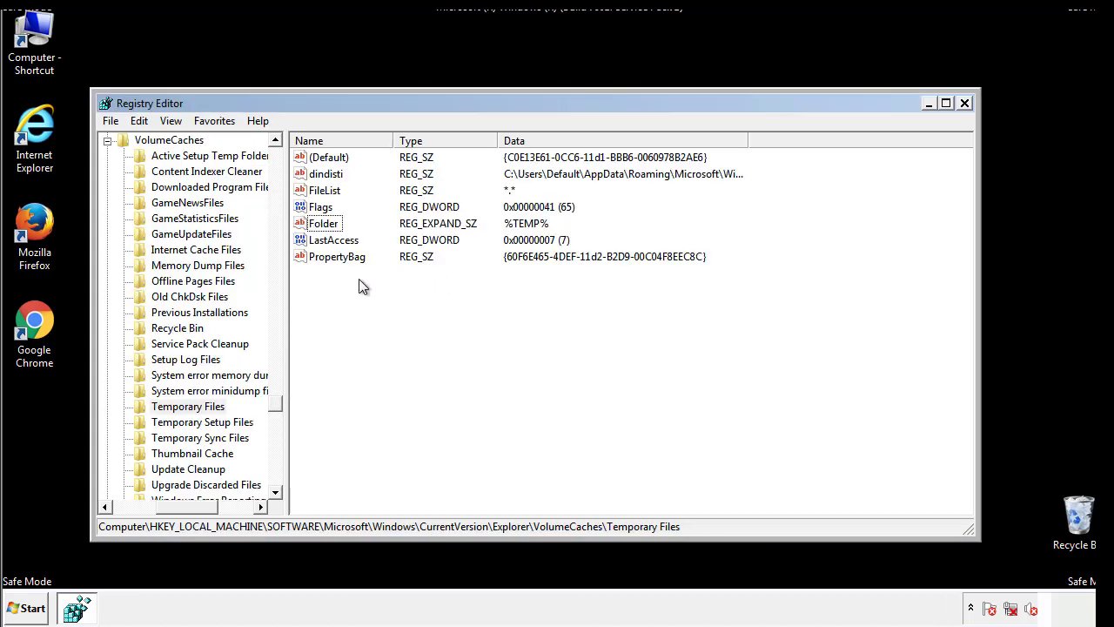
{"action": "key", "text": "ctrl+a"}
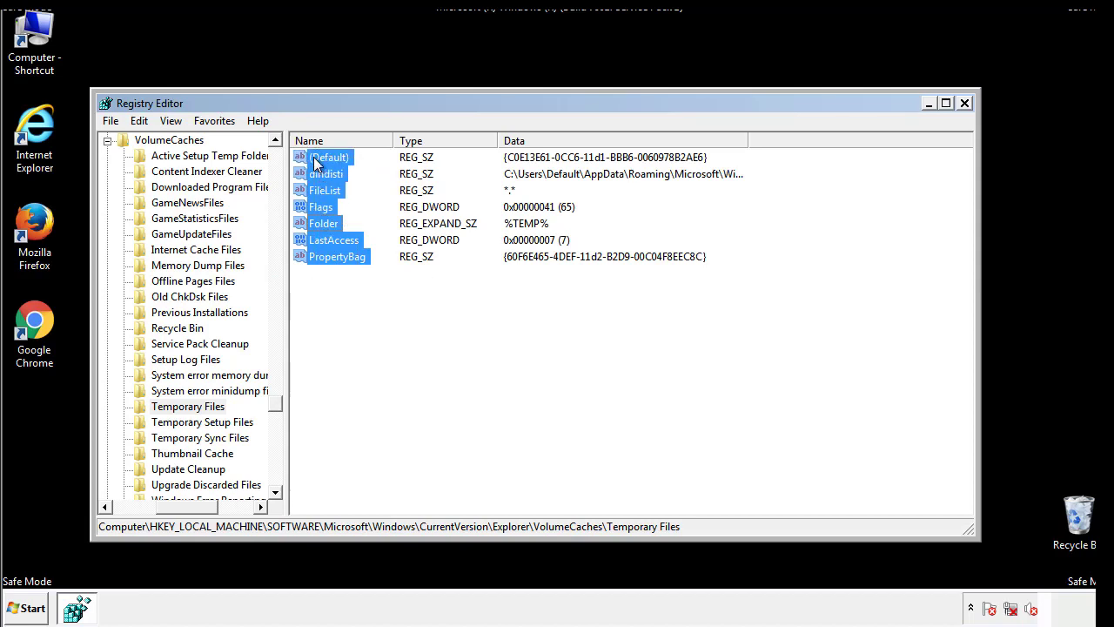
{"action": "right_click", "coordinate": [317, 163]}
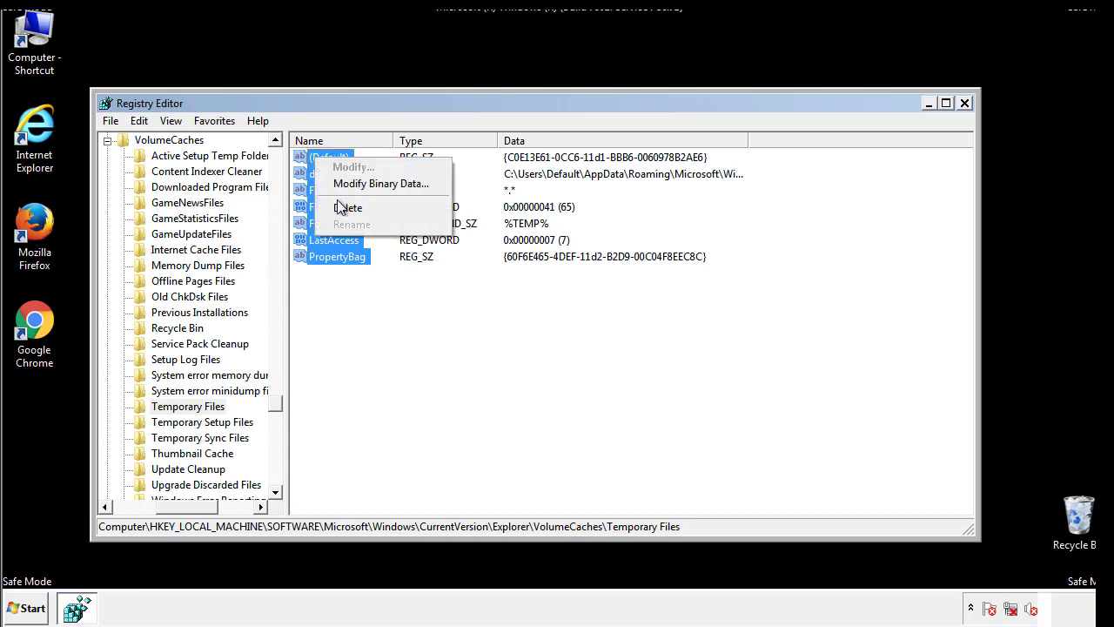
{"action": "left_click", "coordinate": [348, 208]}
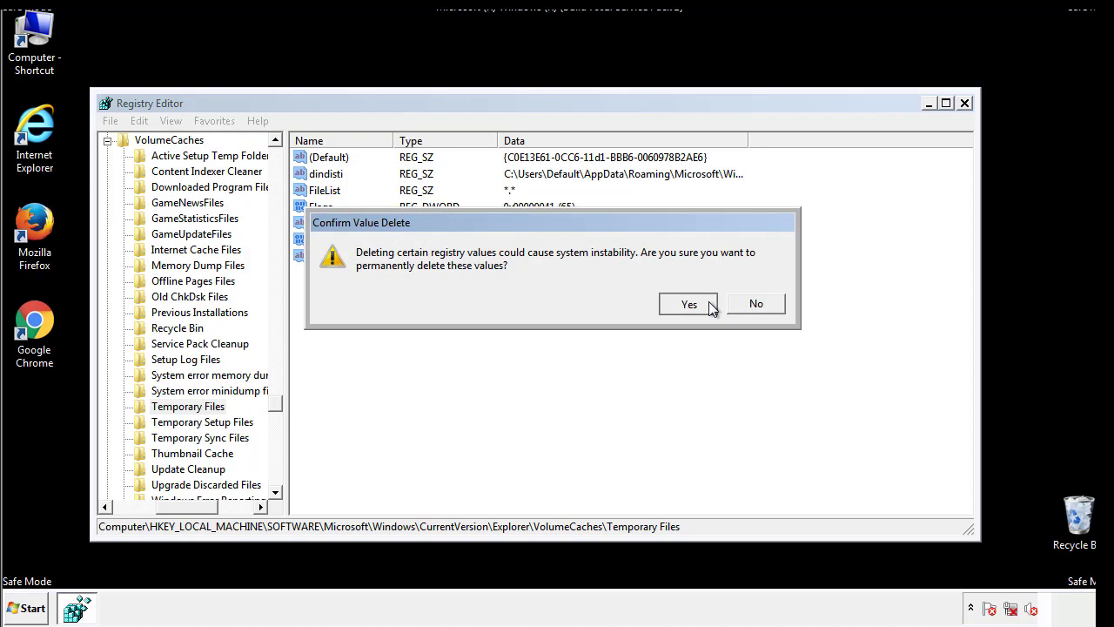
{"action": "left_click", "coordinate": [688, 303]}
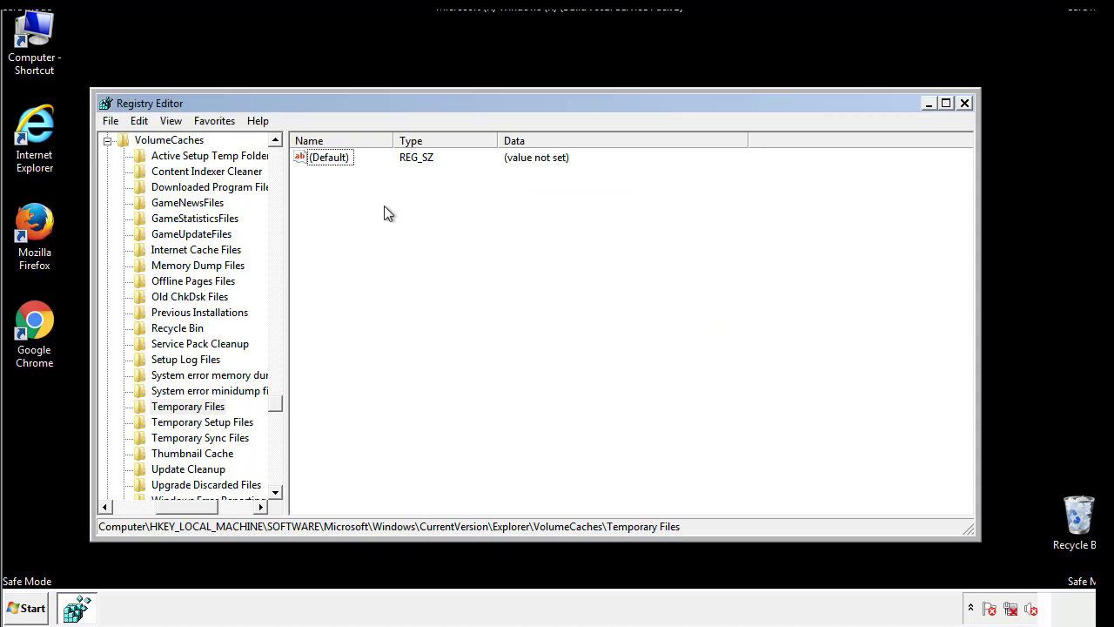
{"action": "mouse_move", "coordinate": [964, 103]}
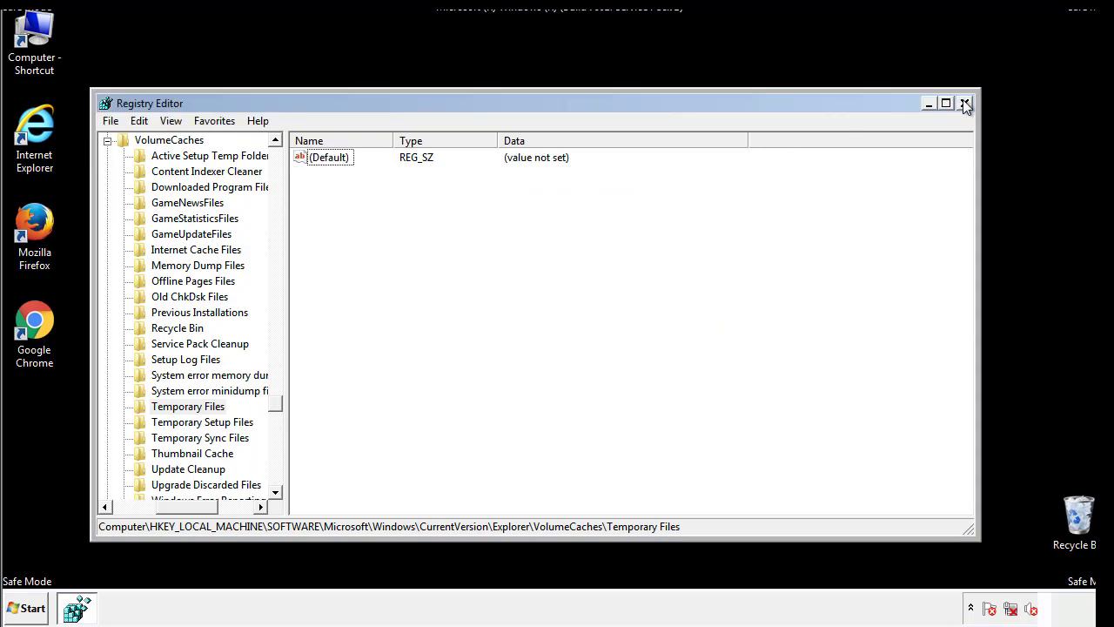
{"action": "left_click", "coordinate": [964, 105]}
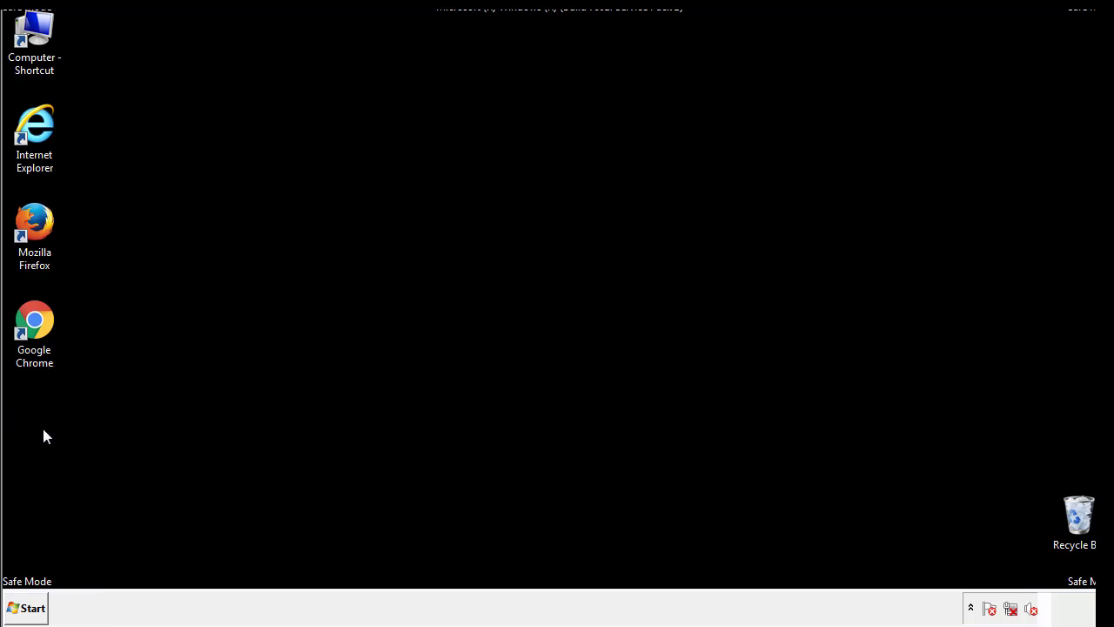
Search the Start menu for msconfig to launch System Configuration
{"action": "left_click", "coordinate": [31, 606]}
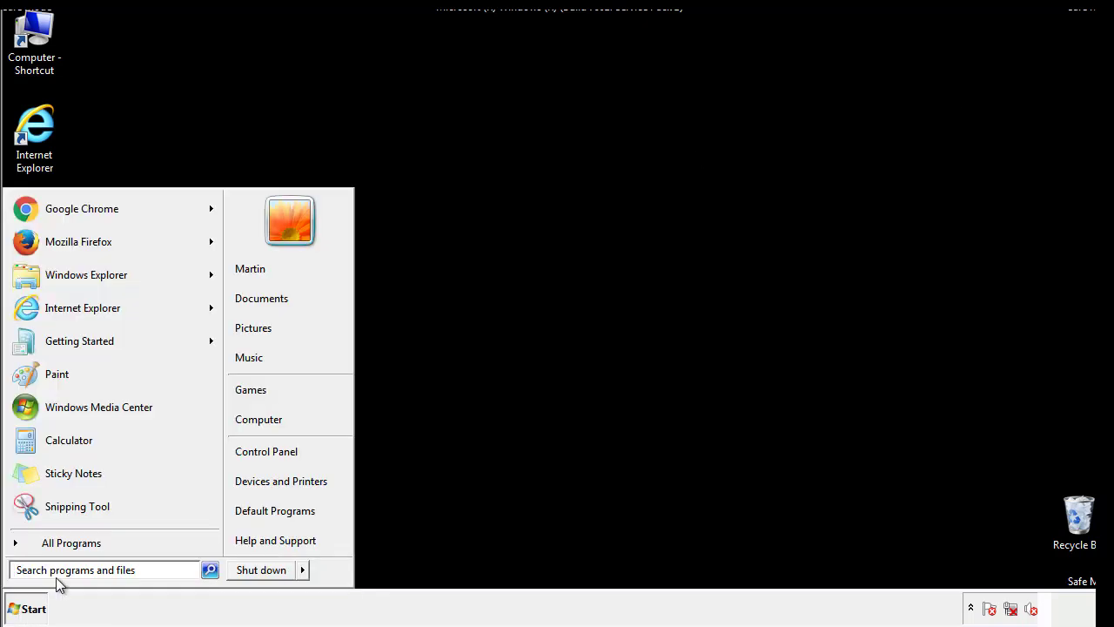
{"action": "type", "text": "mscon"}
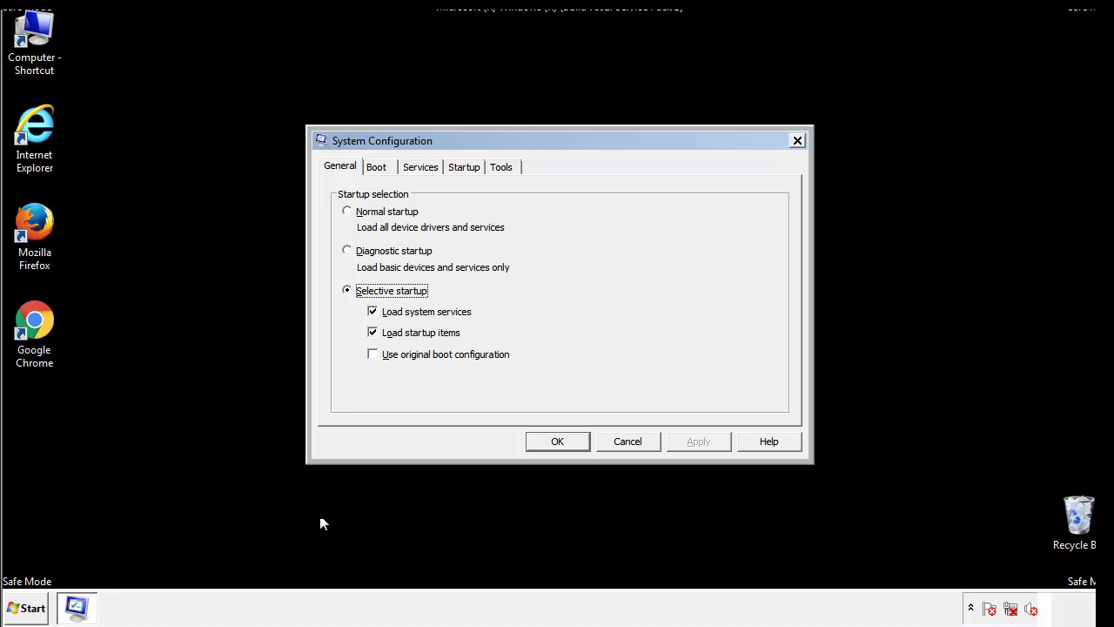
Uncheck Safe boot on the Boot tab, apply with OK, and choose Restart
{"action": "left_click", "coordinate": [377, 166]}
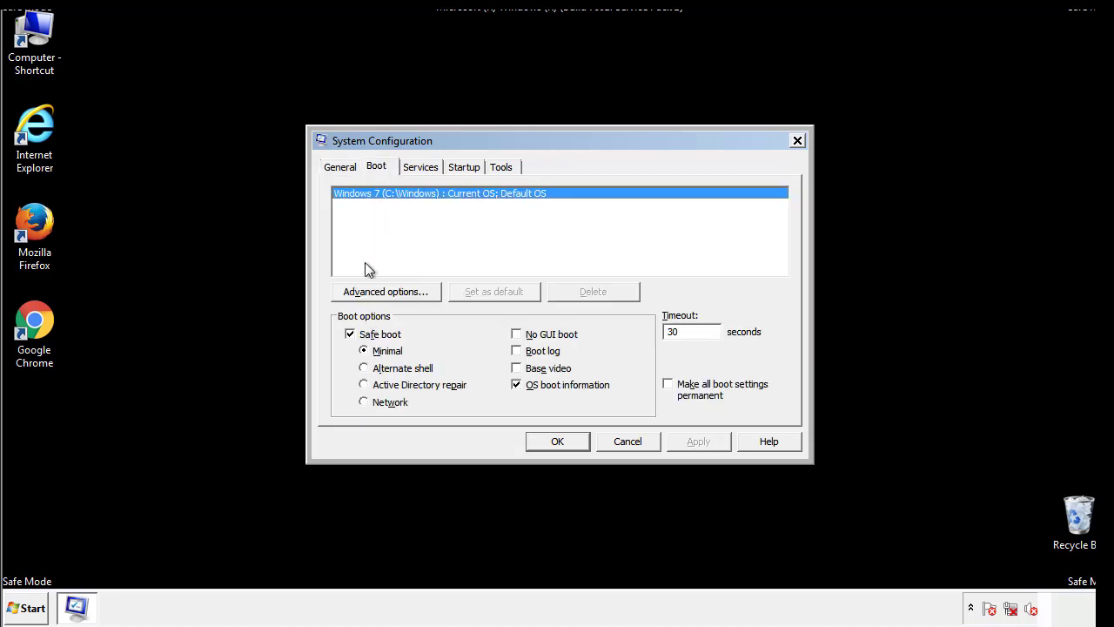
{"action": "left_click", "coordinate": [349, 334]}
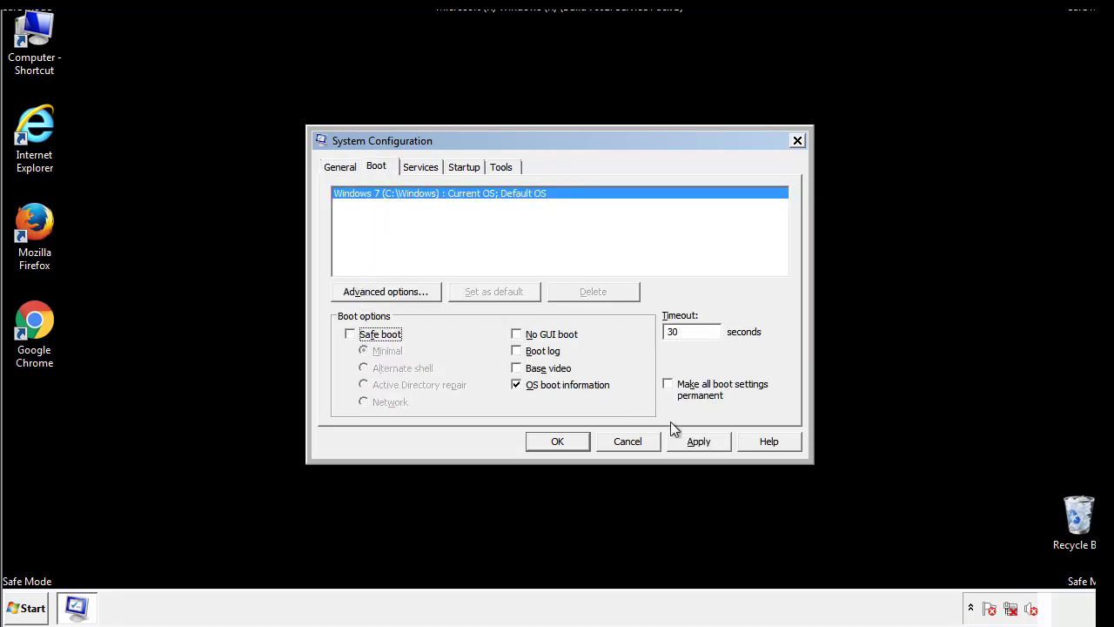
{"action": "left_click", "coordinate": [558, 441]}
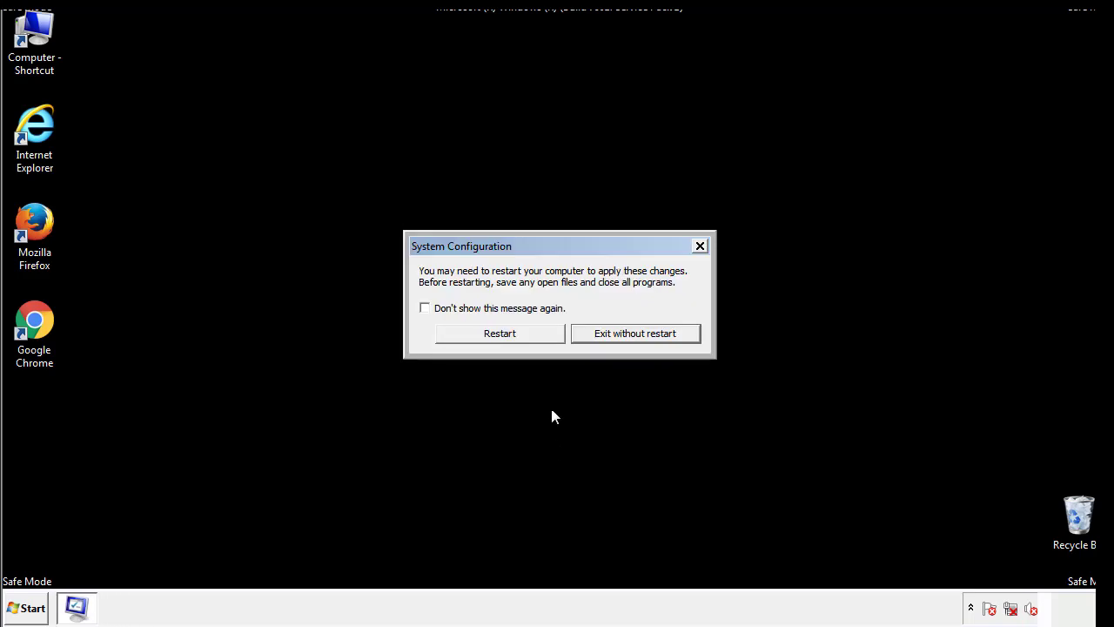
{"action": "left_click", "coordinate": [500, 333]}
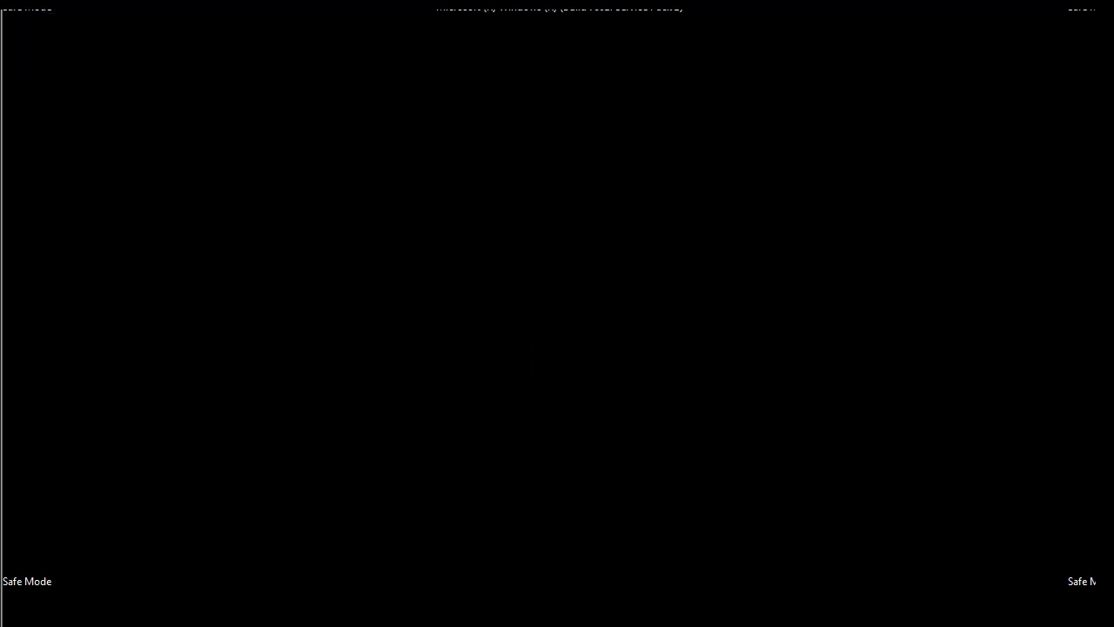